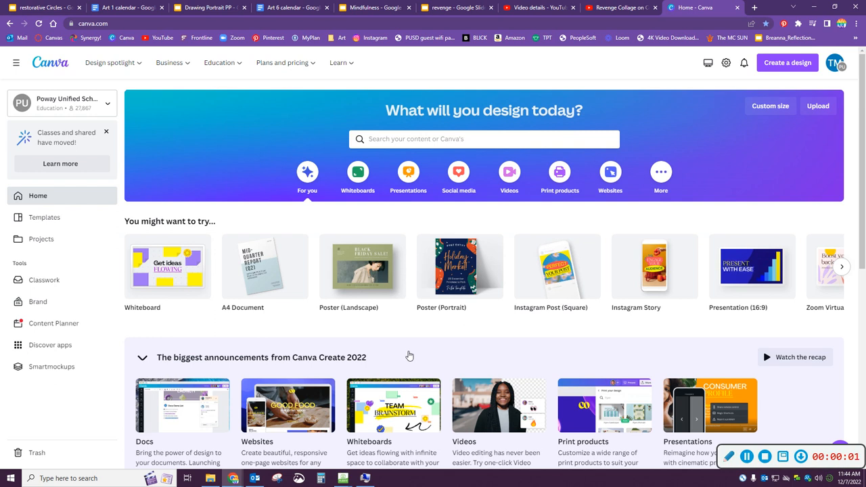
Search 'poster' and create a blank Poster (Landscape) 36 × 24 in design.
left_click(484, 138)
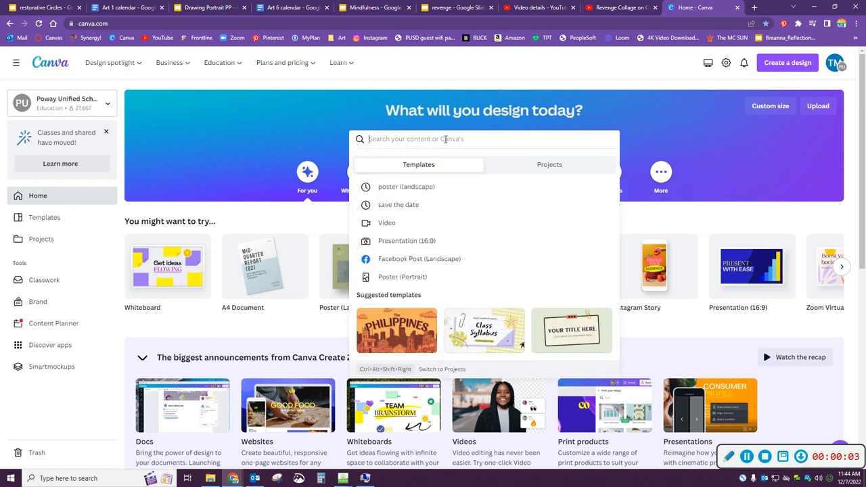
type("poster")
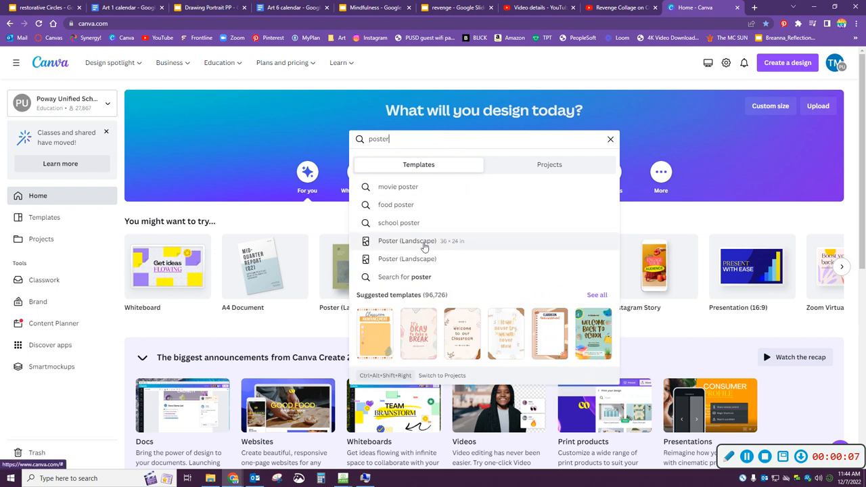
left_click(407, 241)
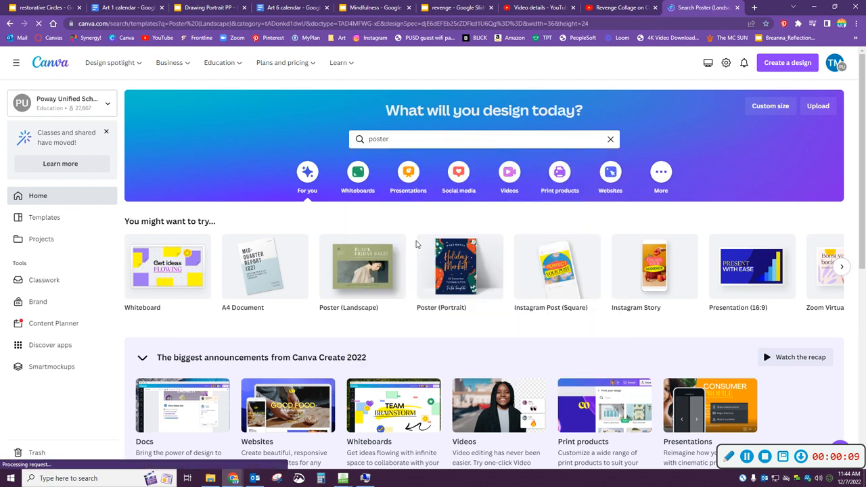
left_click(348, 266)
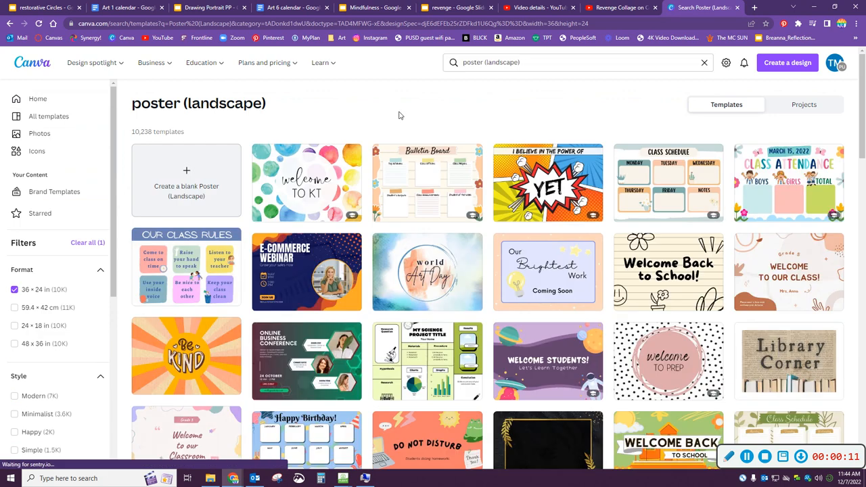
left_click(186, 183)
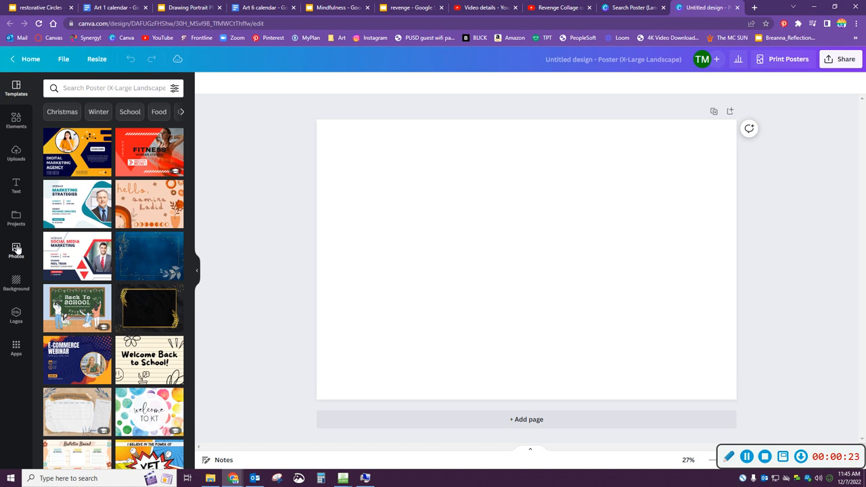
Search the Photos library for 'room' and browse the empty-room results.
left_click(16, 249)
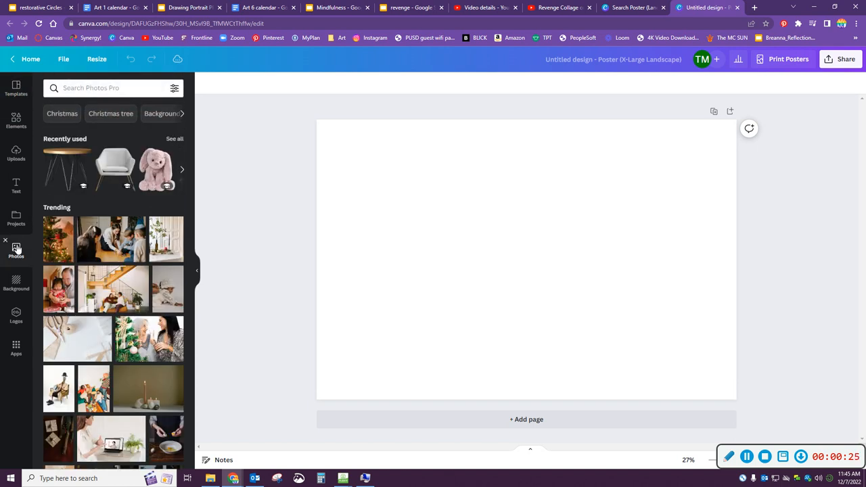
left_click(92, 88)
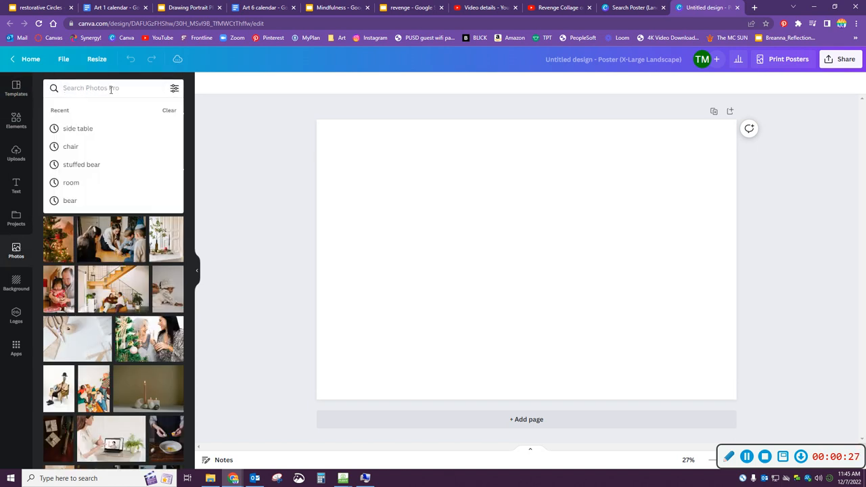
type("room")
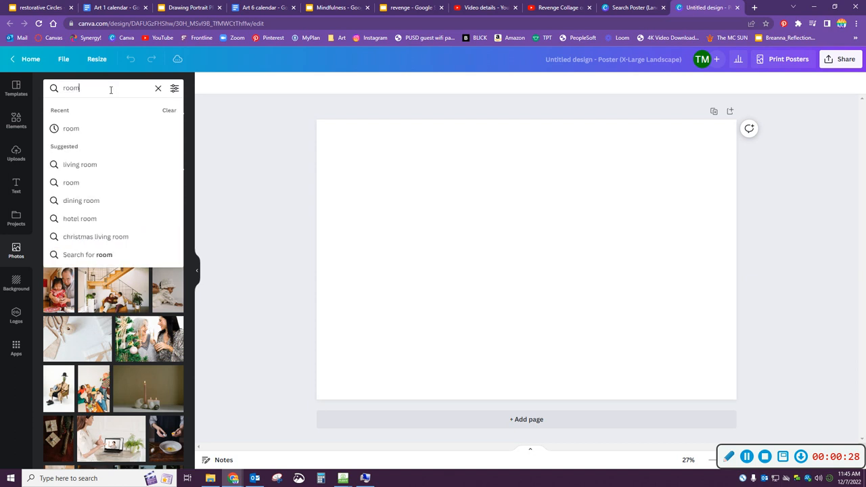
key("Enter")
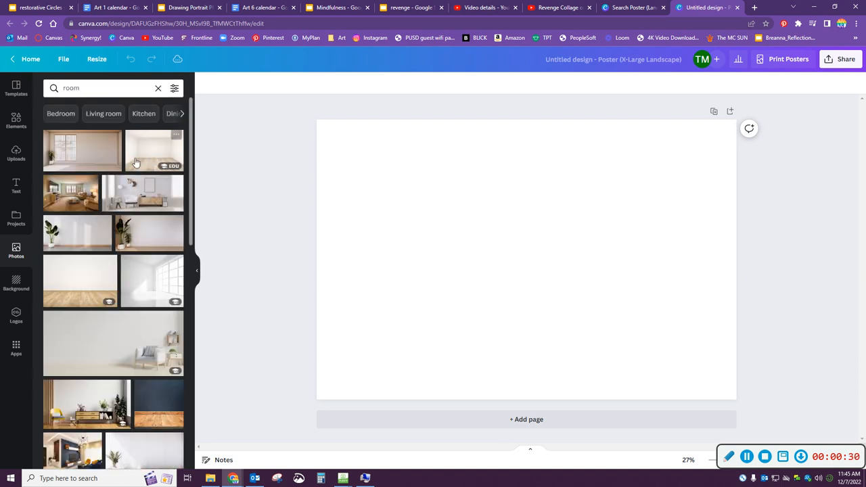
scroll("down", 3)
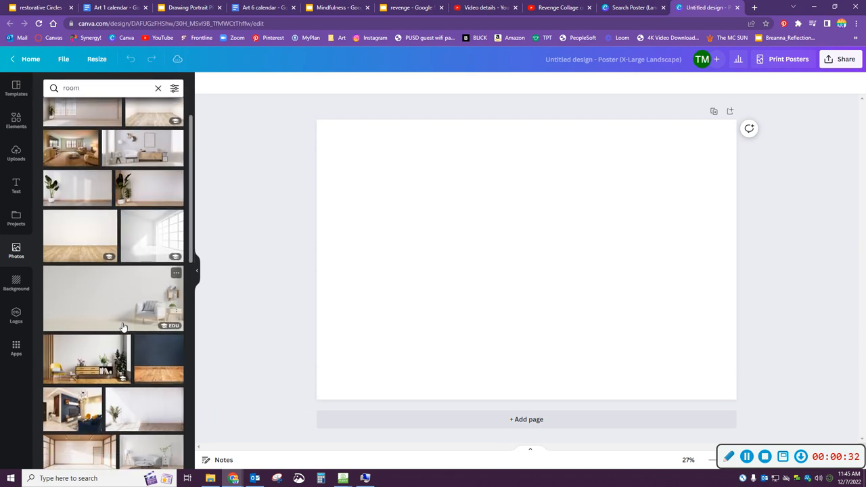
scroll("down", 3)
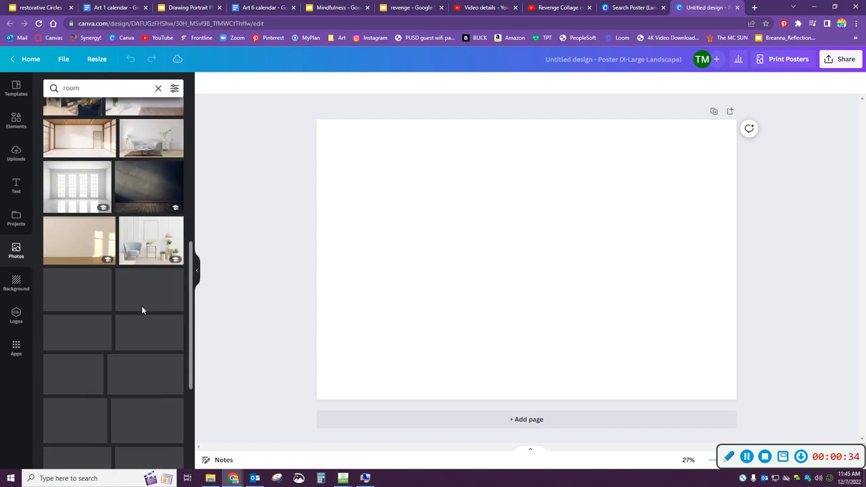
scroll("down", 3)
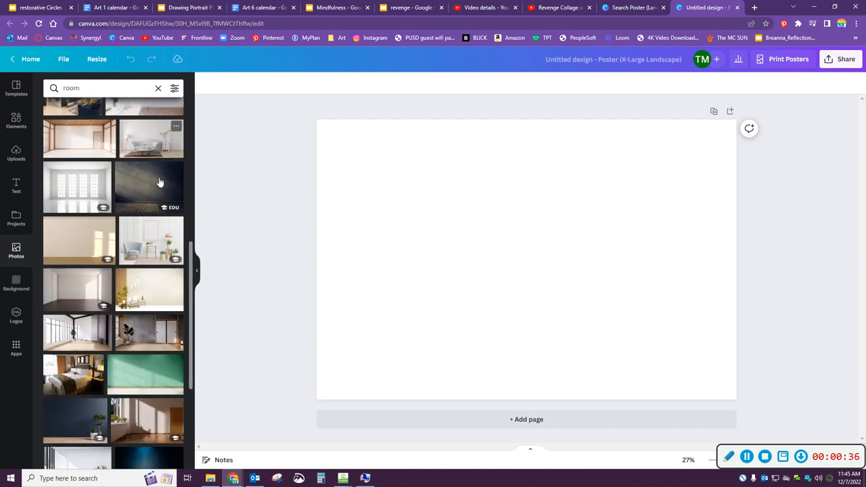
Try the dark wooden-floor and blue spotlight rooms, settling on the green-walled room photo.
left_click(149, 183)
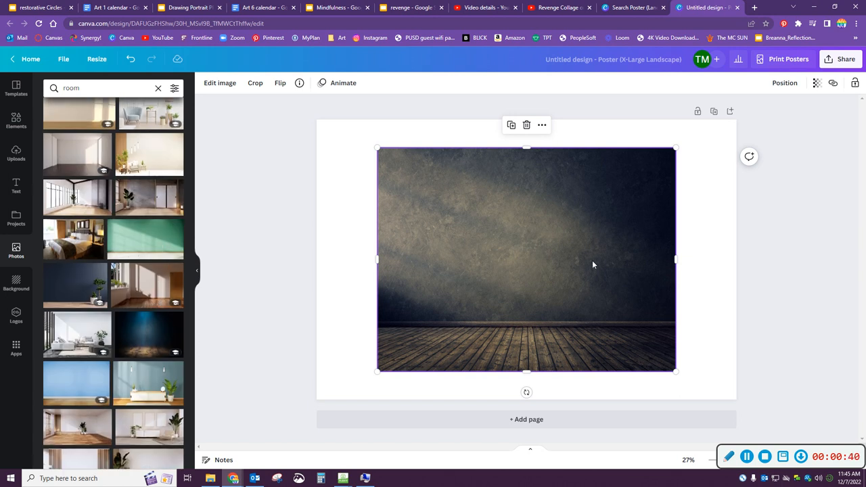
mouse_move(539, 292)
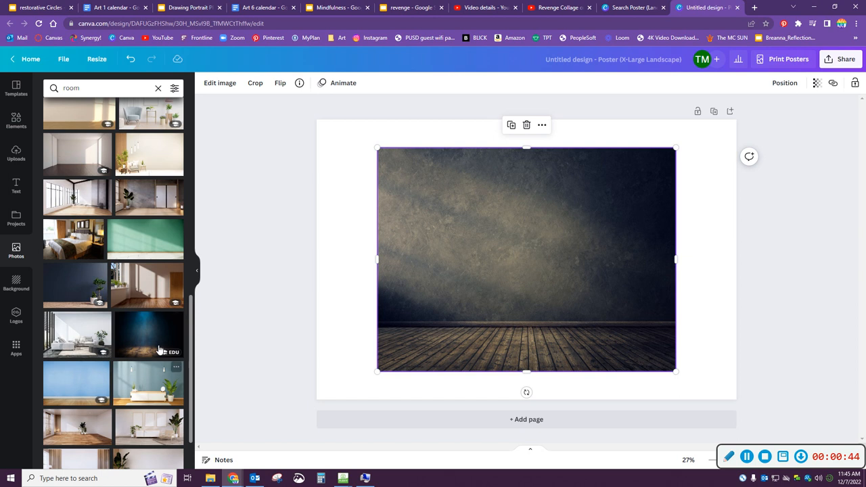
left_click(149, 332)
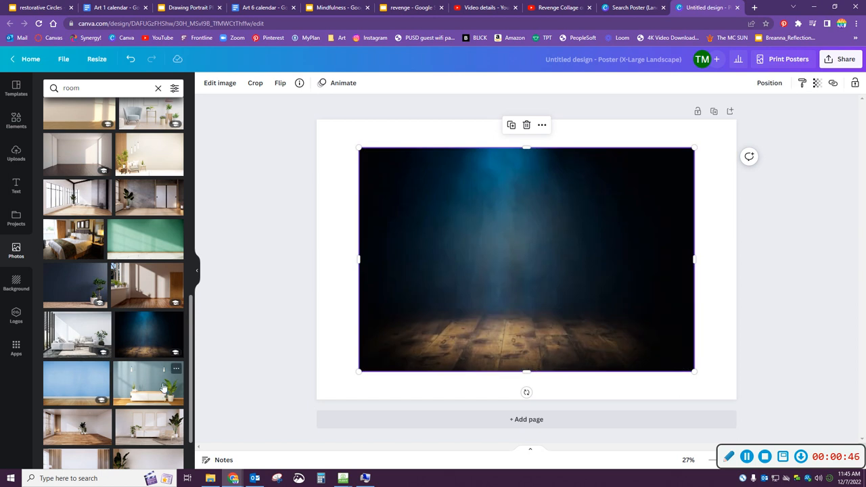
left_click(77, 384)
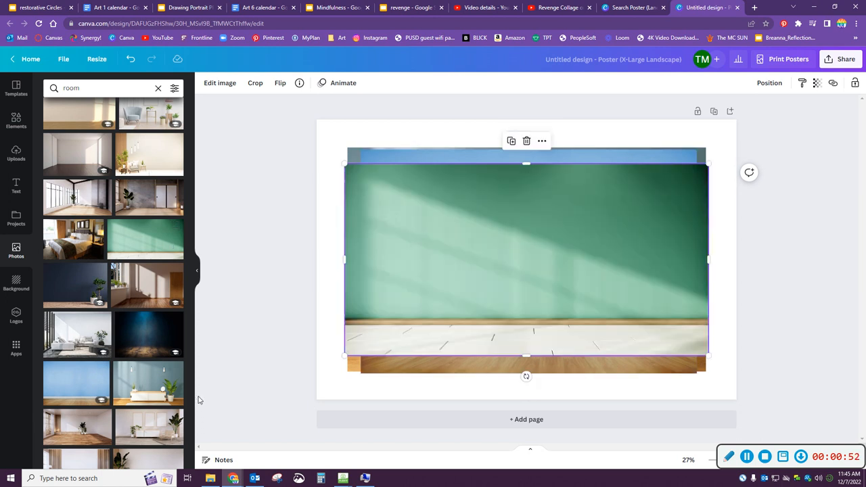
scroll("down", 3)
type(" pink")
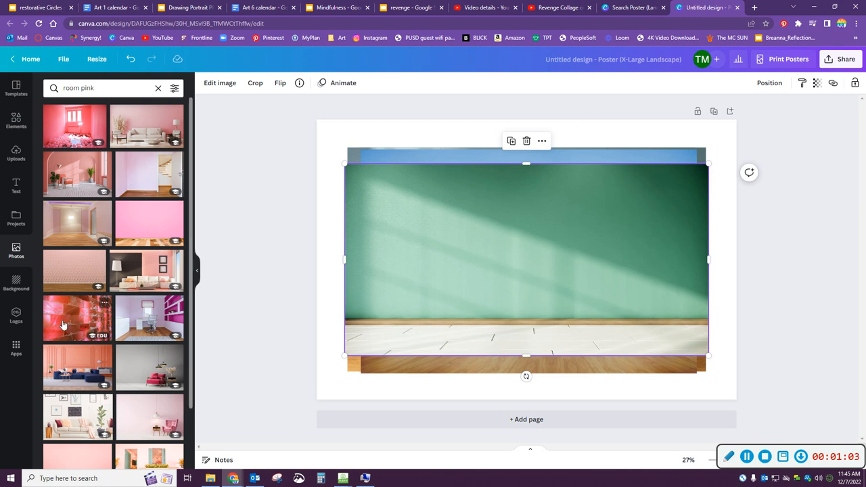
Add the coral living room with navy sofa and stretch its corners to the page edges.
left_click(76, 319)
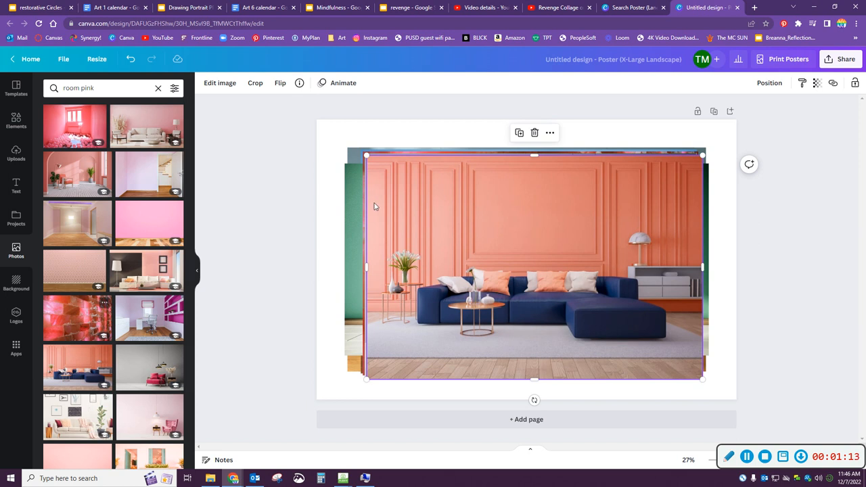
mouse_move(532, 238)
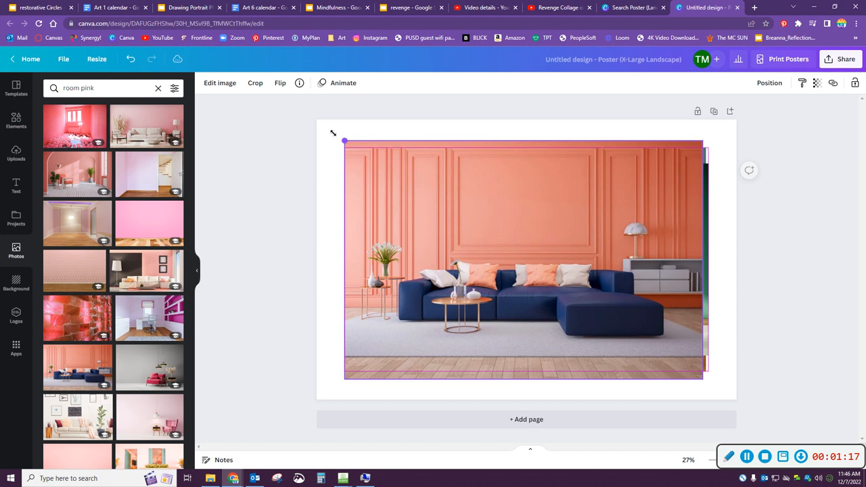
left_click_drag(343, 141, 317, 124)
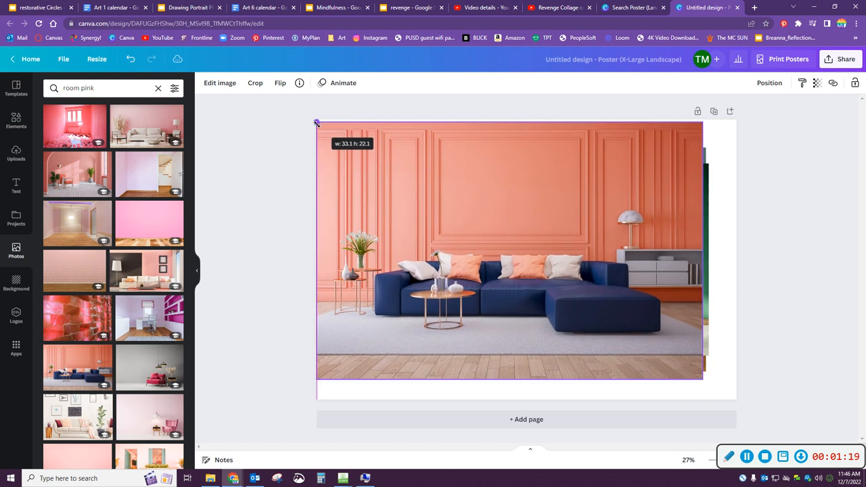
left_click_drag(317, 124, 313, 121)
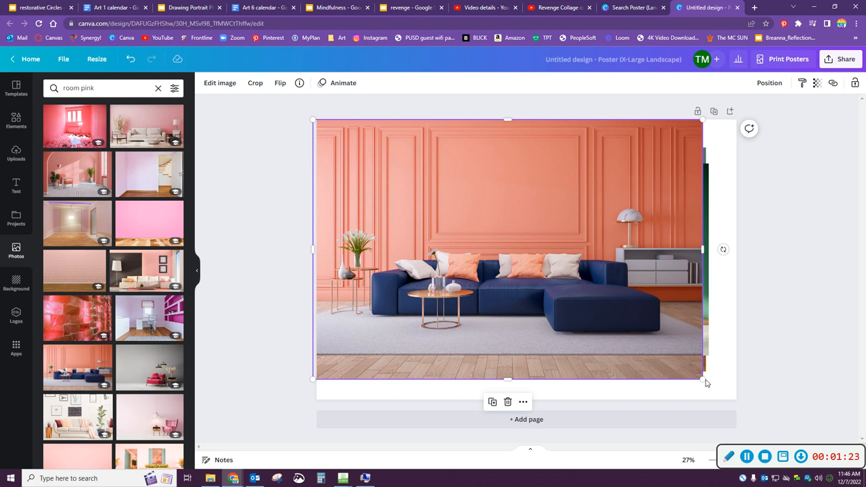
left_click_drag(704, 376, 735, 399)
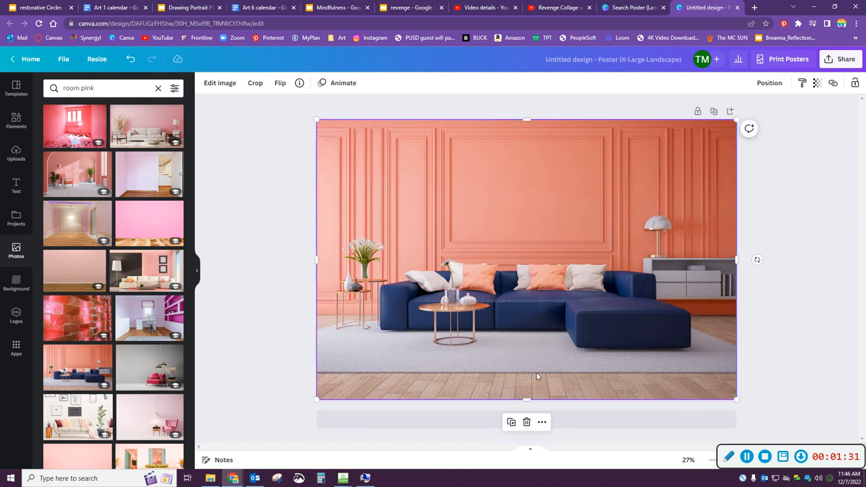
mouse_move(331, 280)
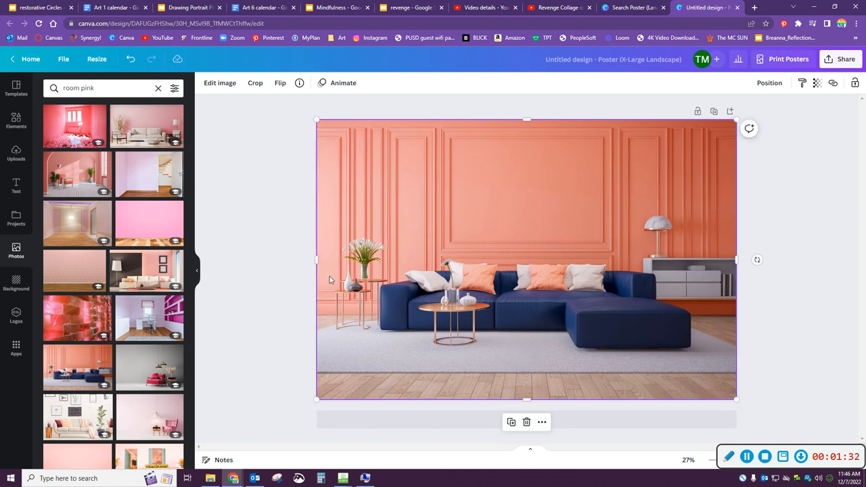
Place the sunlit room photo with the wooden door and enlarge it to cover the page.
double_click(79, 88)
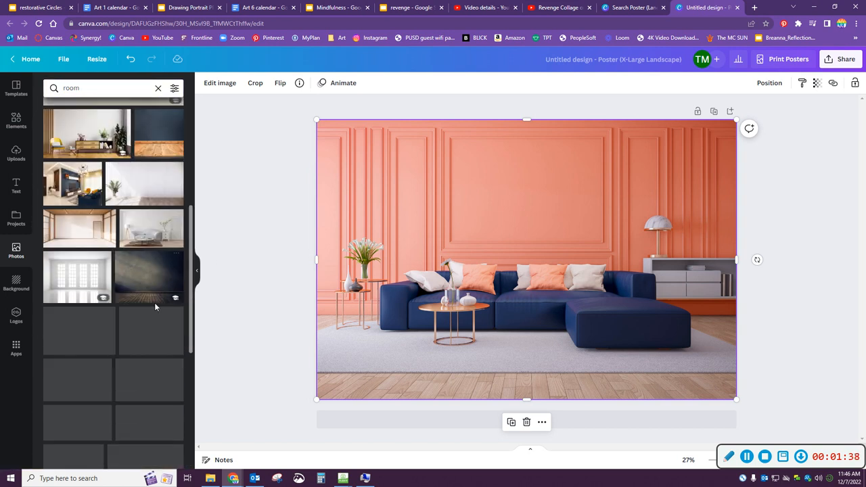
scroll("down", 3)
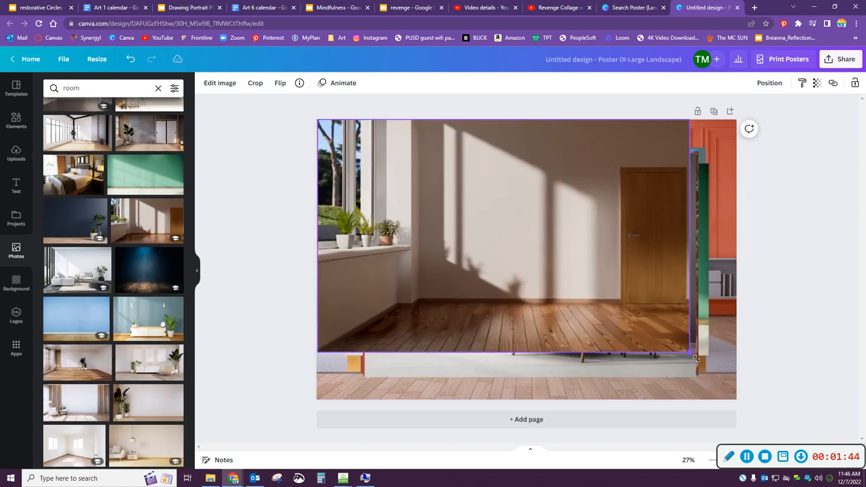
left_click_drag(696, 358, 736, 382)
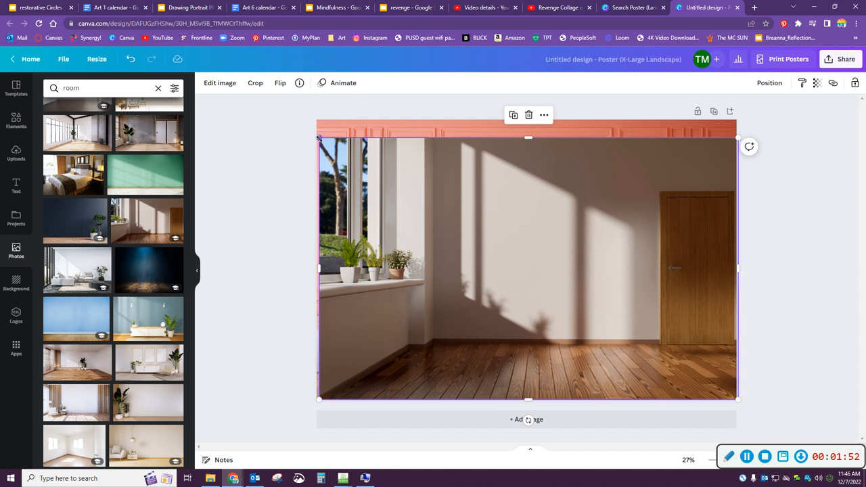
left_click_drag(320, 138, 293, 123)
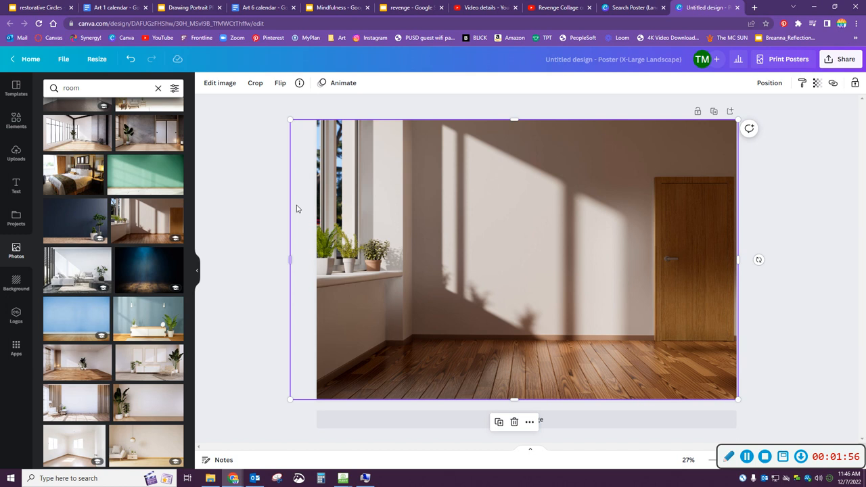
mouse_move(354, 238)
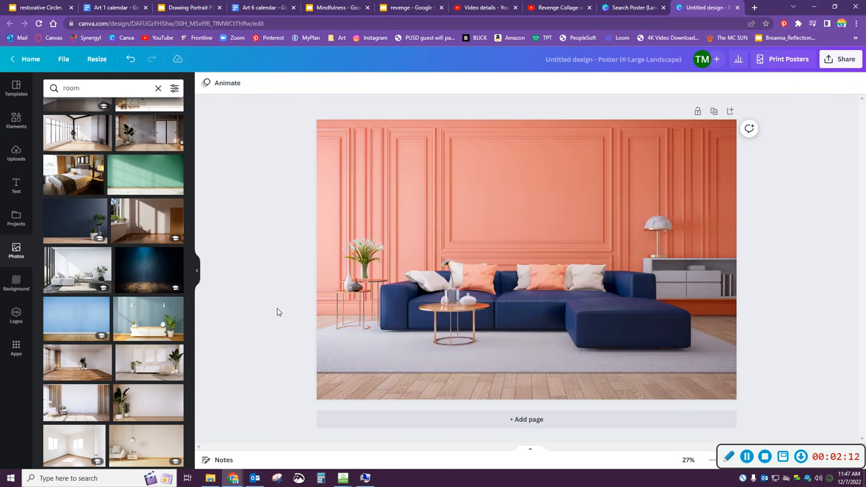
Search Photos for 'stuffed animal' and return to the coral living room page.
left_click(157, 88)
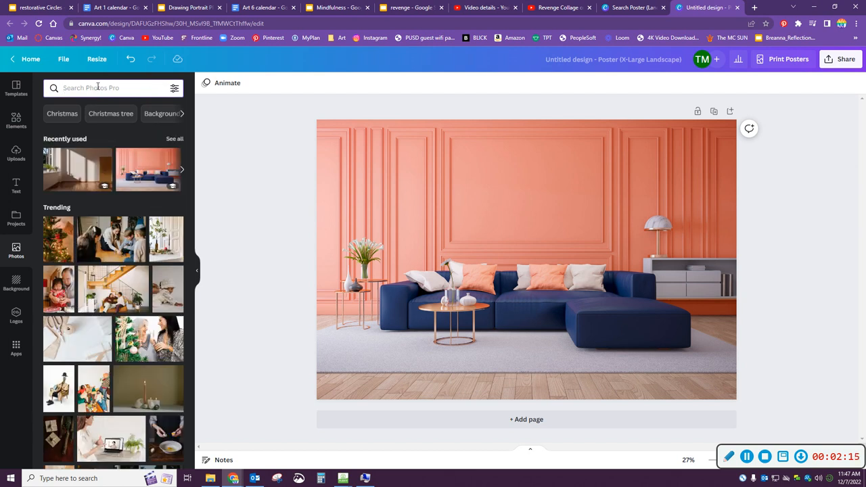
left_click(92, 88)
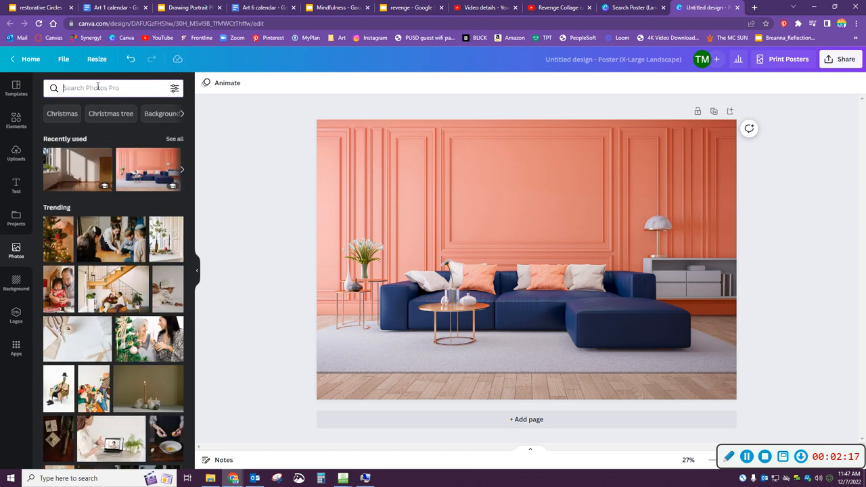
type("s")
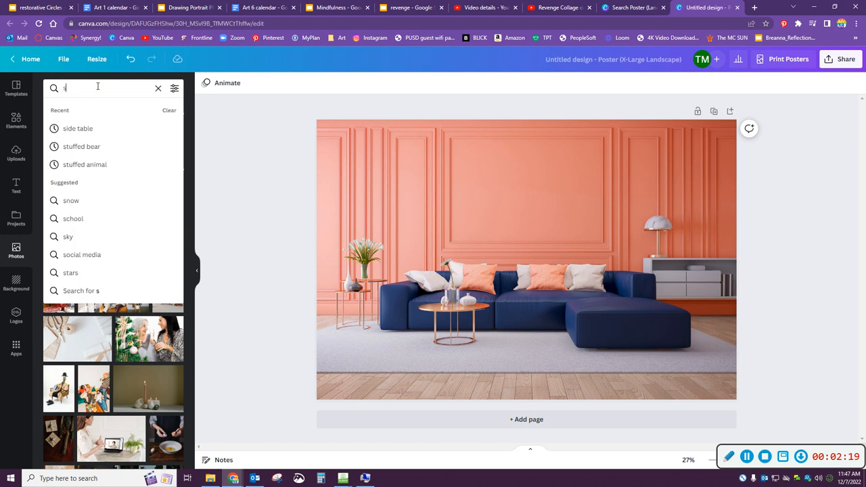
type("tuffed animal")
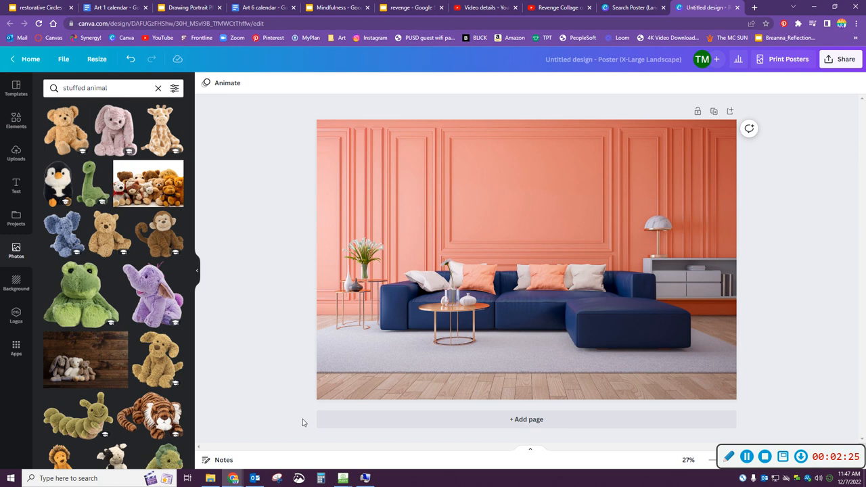
mouse_move(241, 178)
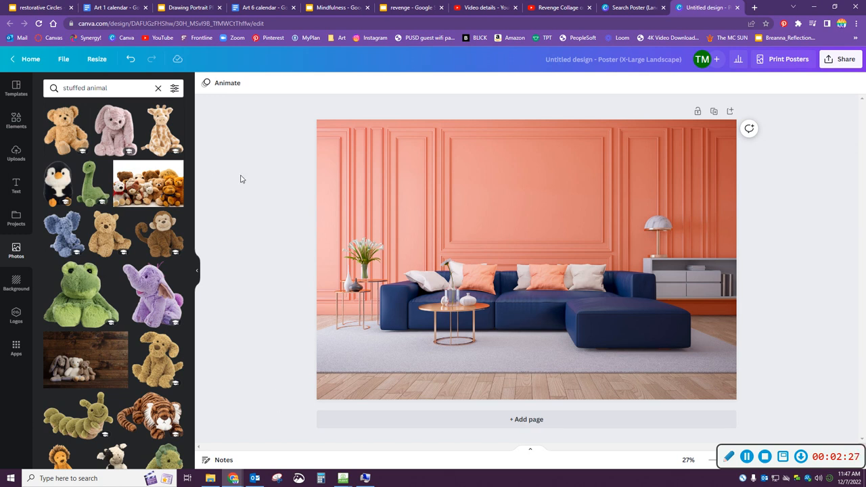
left_click(540, 213)
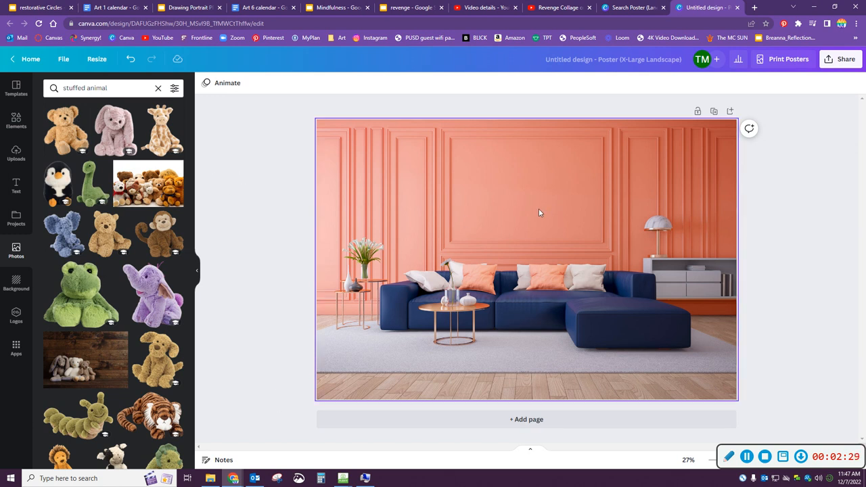
mouse_move(541, 208)
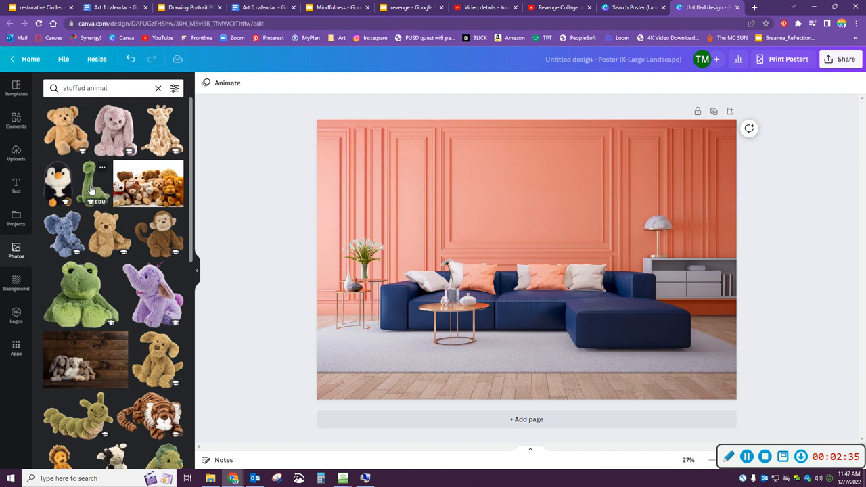
Move the small green plush dragon onto the navy sofa between the pillows.
scroll("down", 3)
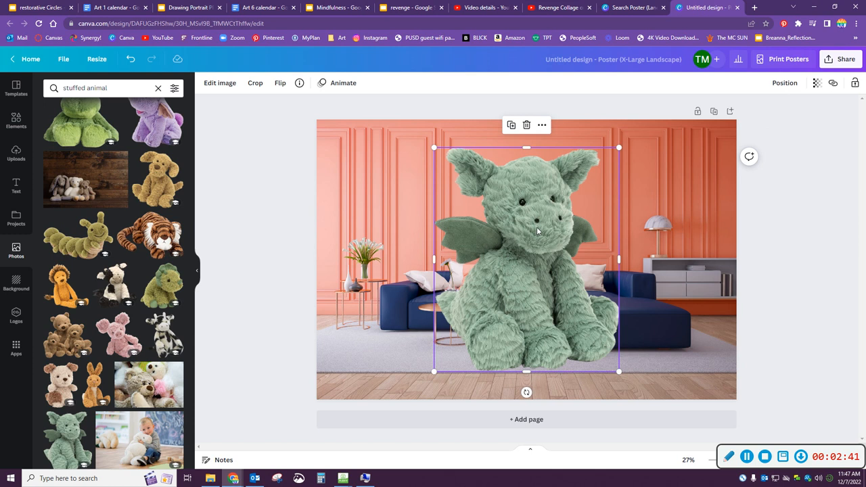
mouse_move(527, 245)
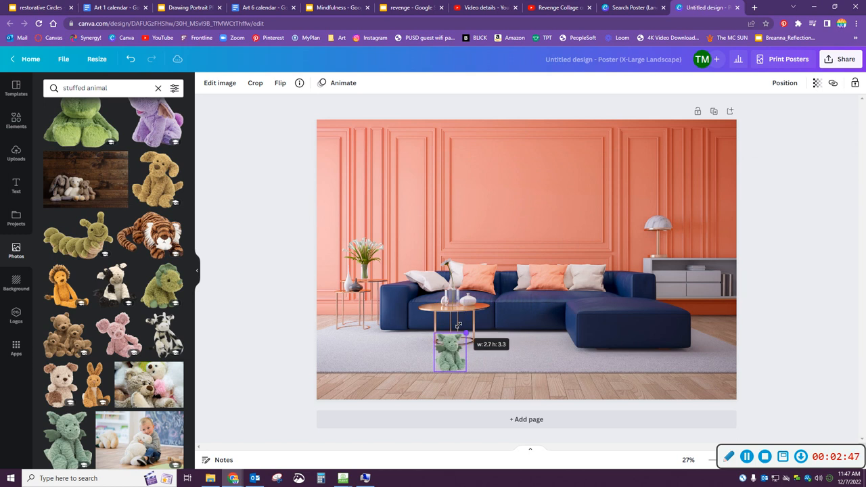
left_click_drag(450, 352, 518, 274)
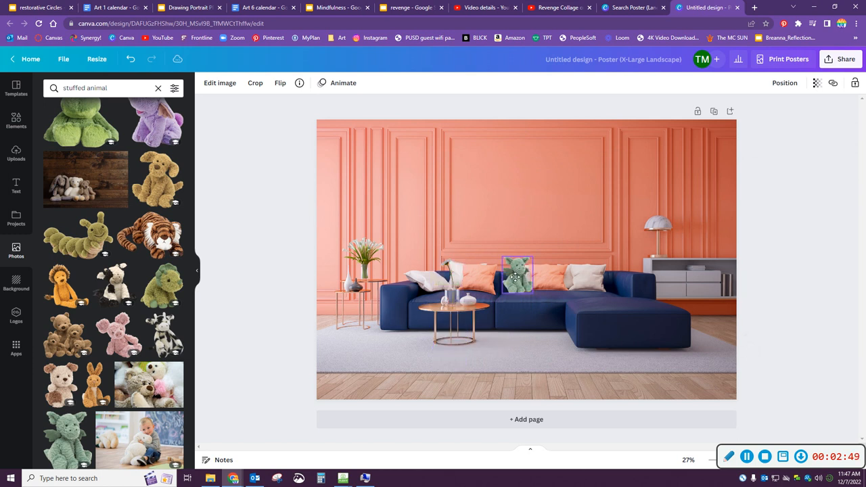
left_click(517, 274)
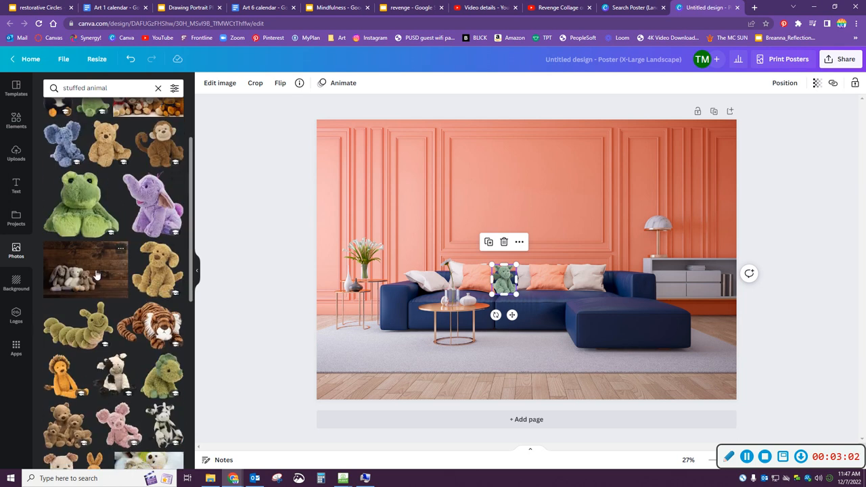
Add the plush bunny and bears photo, trim its right and bottom, and shift it over the sofa.
left_click(86, 269)
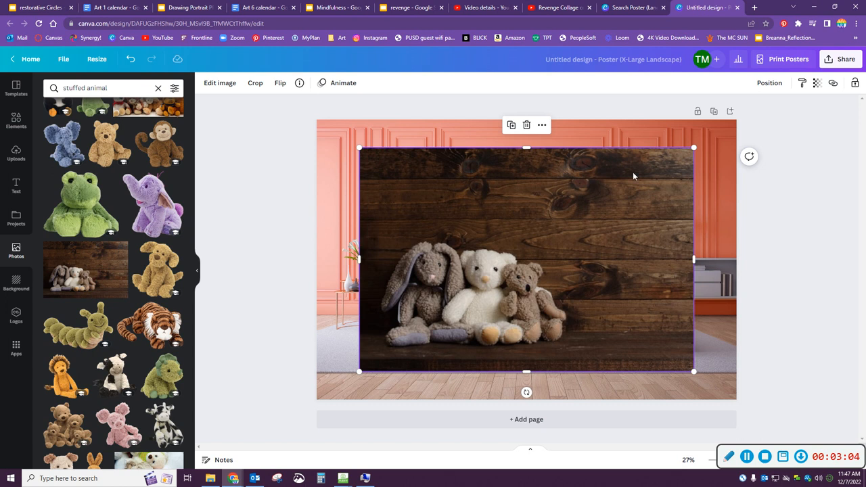
mouse_move(671, 247)
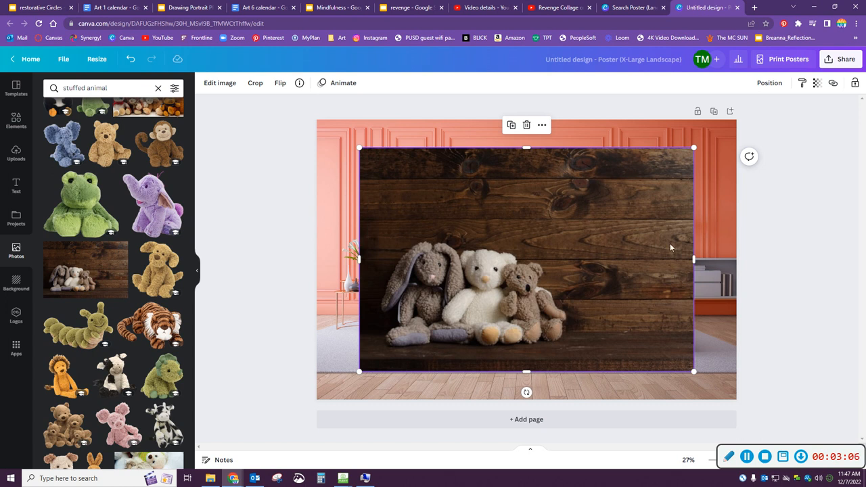
left_click_drag(693, 259, 577, 263)
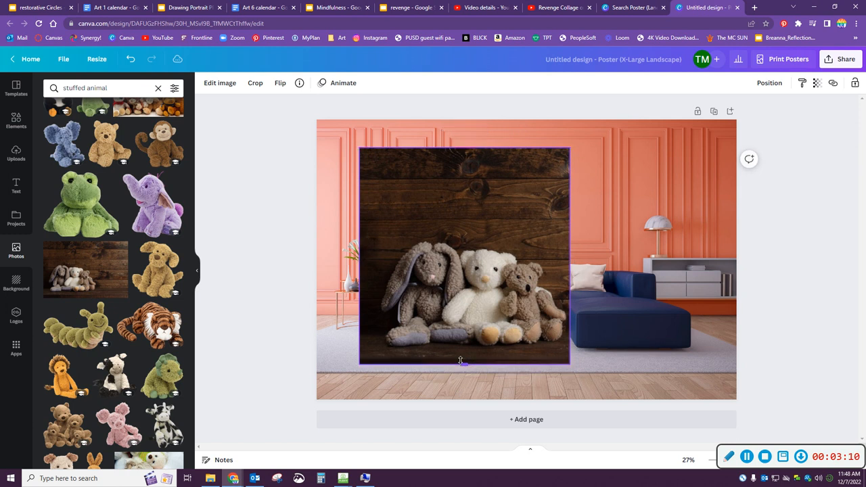
left_click(464, 257)
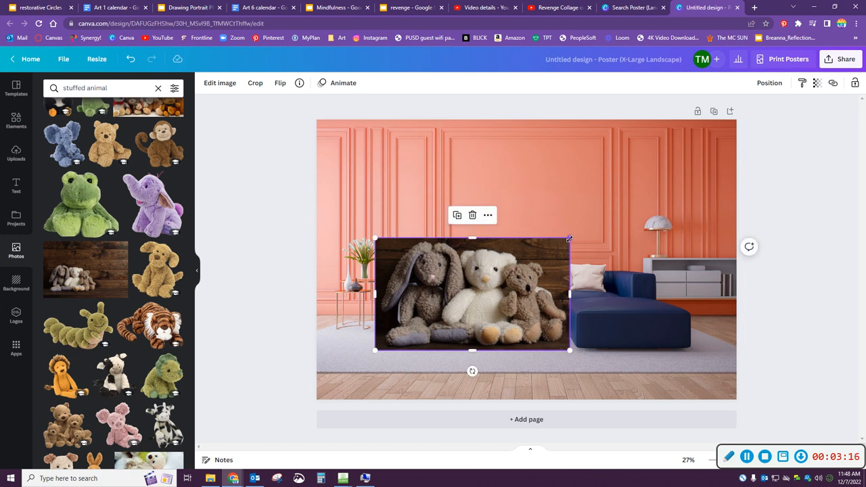
left_click_drag(473, 295, 567, 273)
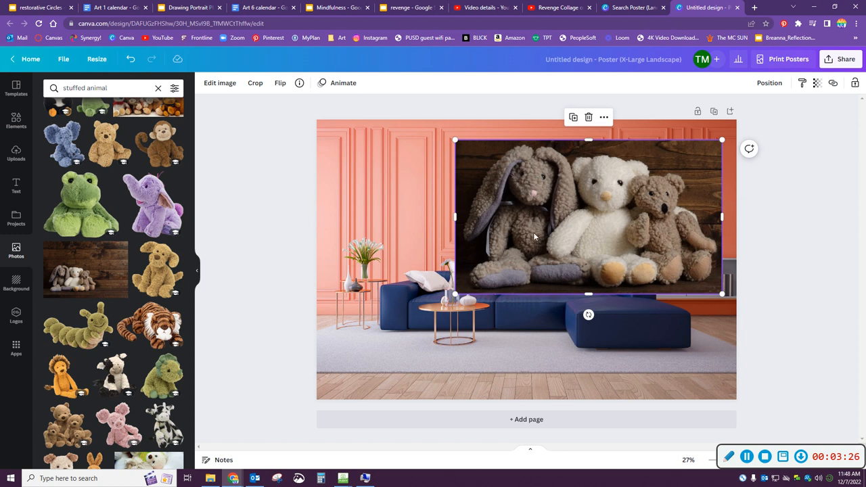
Remove the wooden background from the plush trio and shrink the cut-out onto the sofa.
left_click(219, 83)
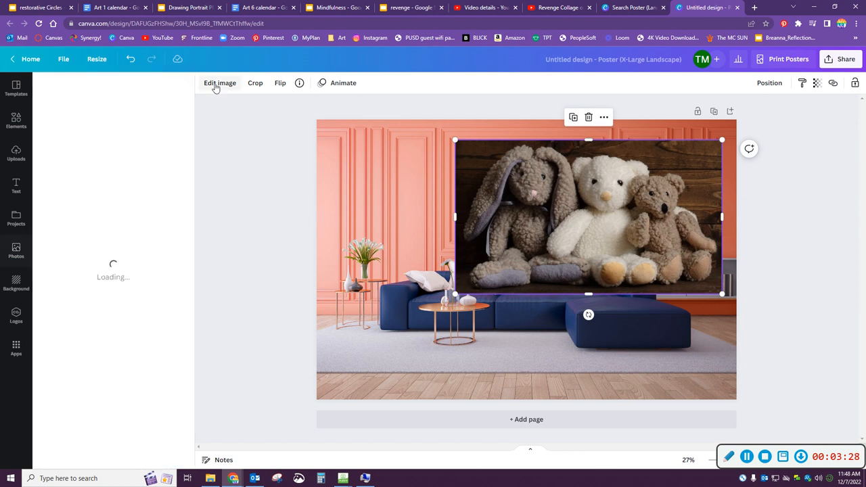
left_click(219, 83)
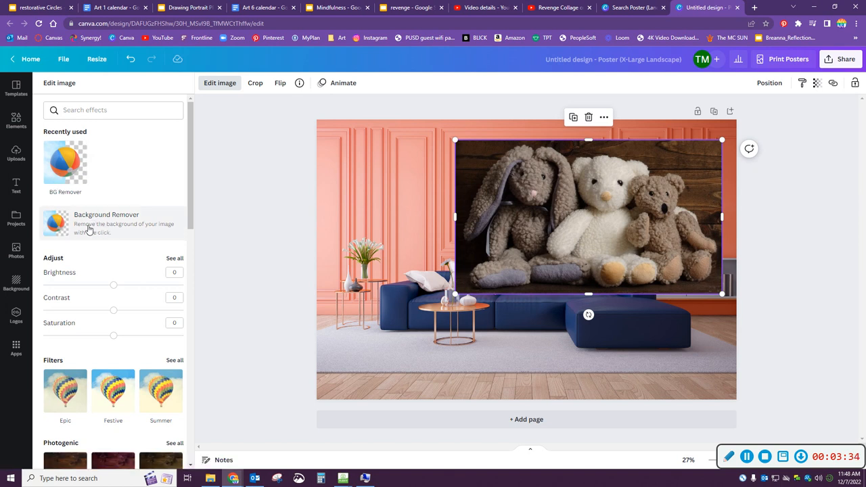
left_click(106, 223)
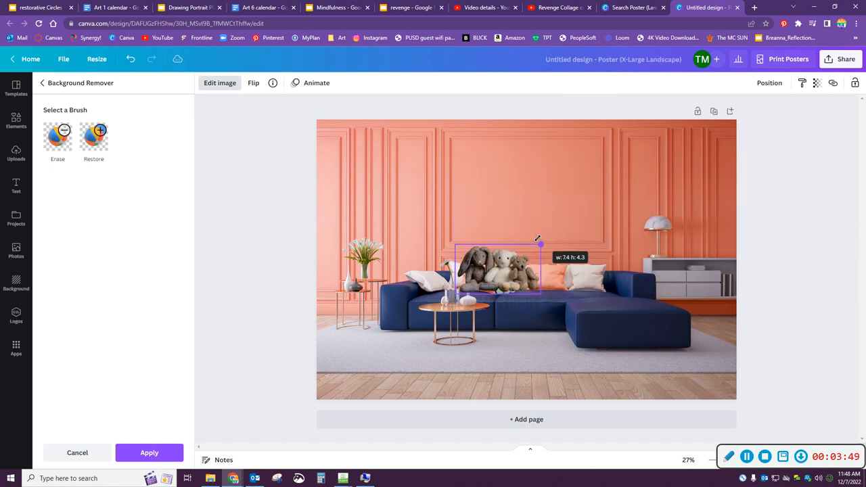
left_click_drag(498, 267, 578, 270)
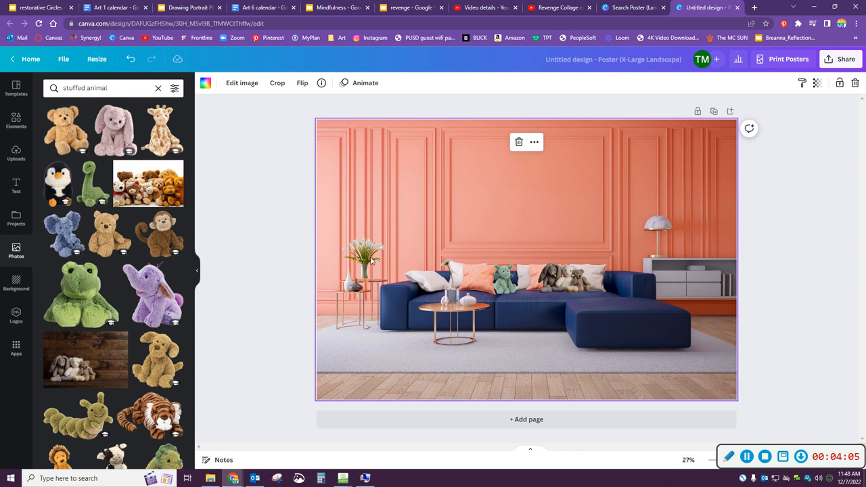
mouse_move(379, 287)
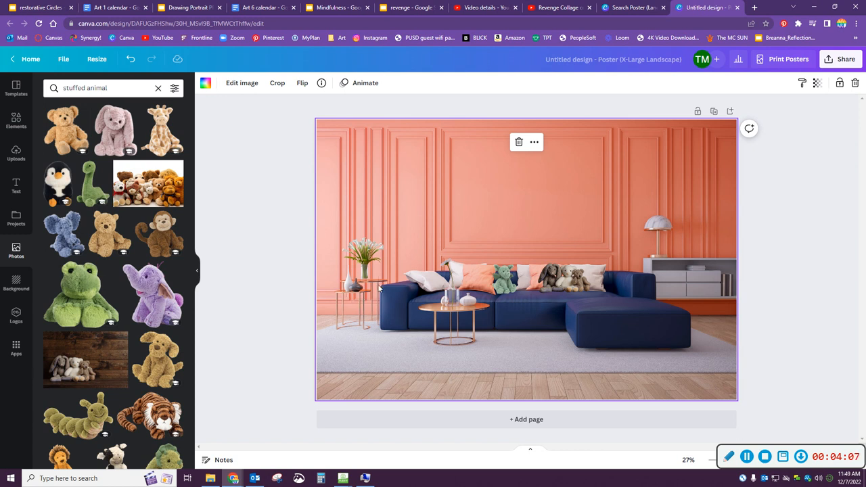
mouse_move(696, 262)
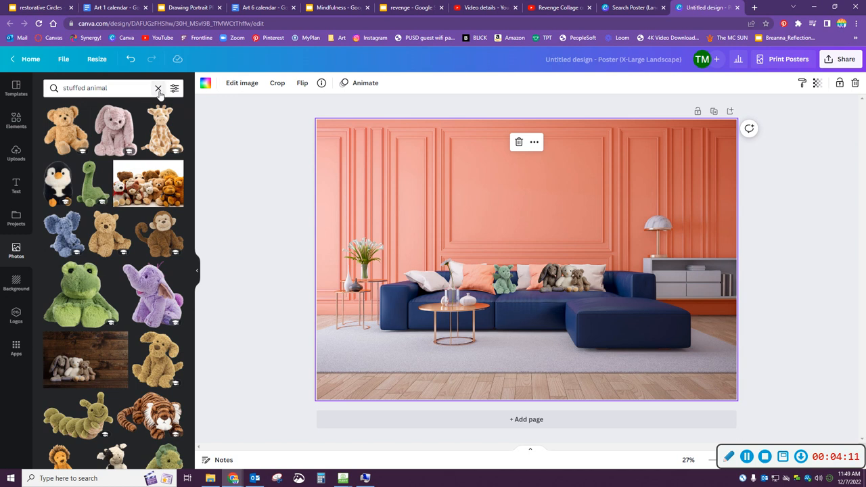
Search Photos for 'table' and size the added side table in front of the sofa.
left_click(157, 88)
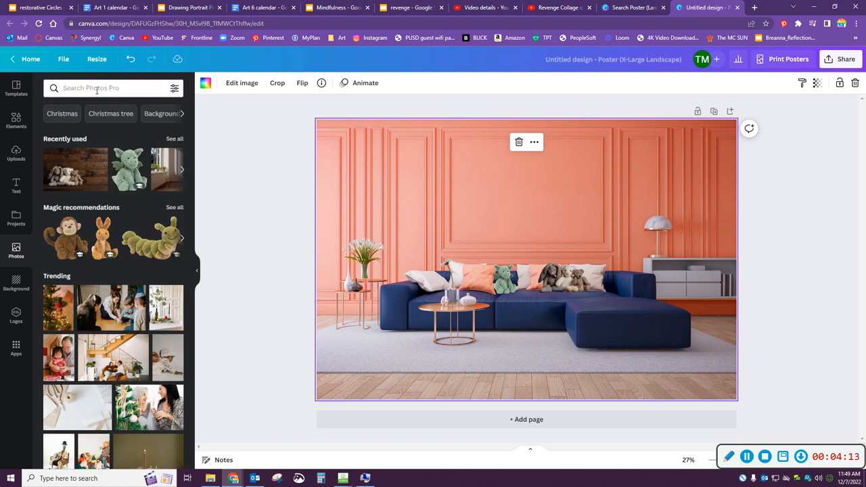
type("table")
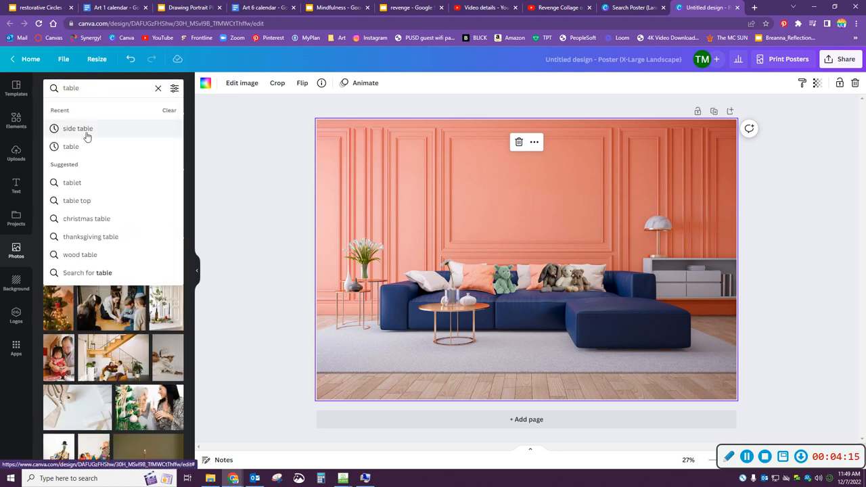
left_click(78, 128)
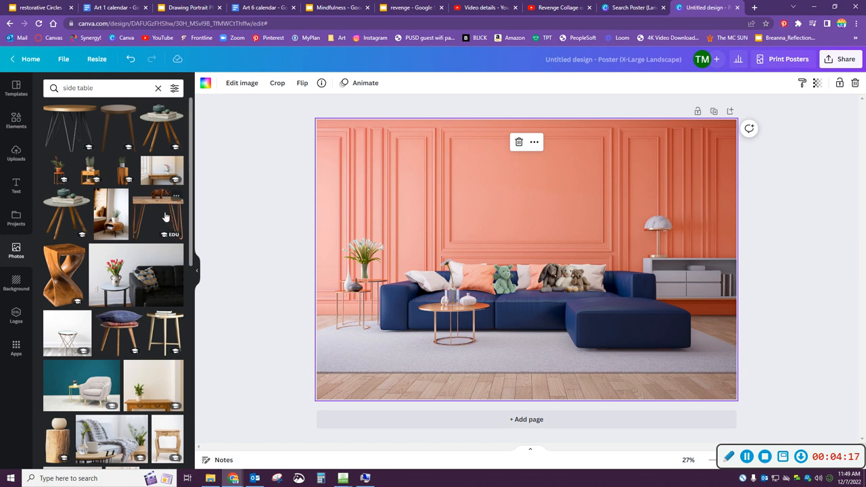
mouse_move(290, 280)
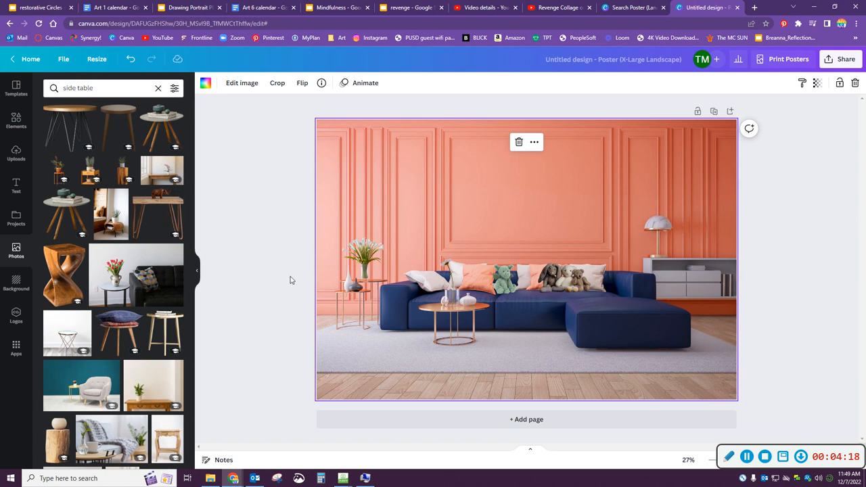
mouse_move(145, 210)
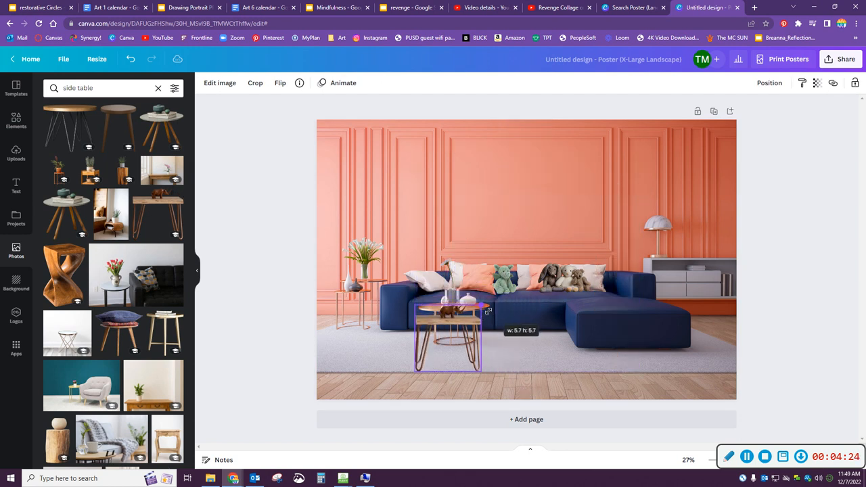
left_click_drag(448, 337, 527, 321)
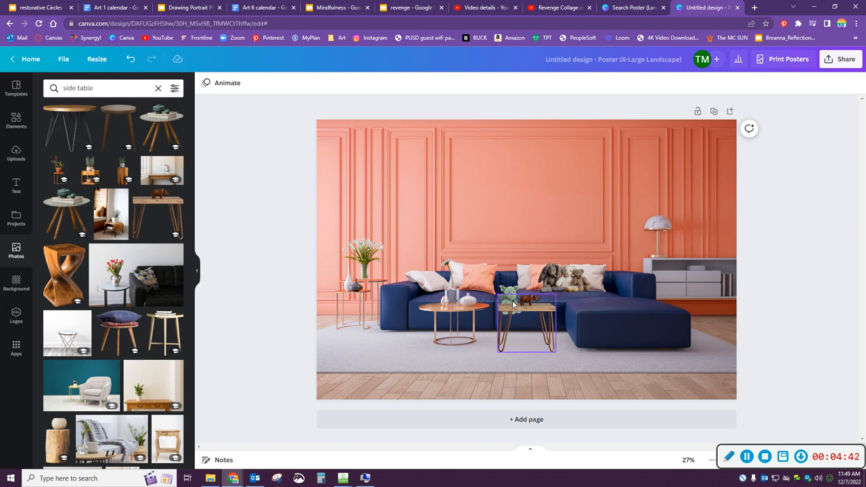
Nudge the green dragon up onto the tabletop and bring it forward in front of the side table.
left_click_drag(526, 324, 511, 303)
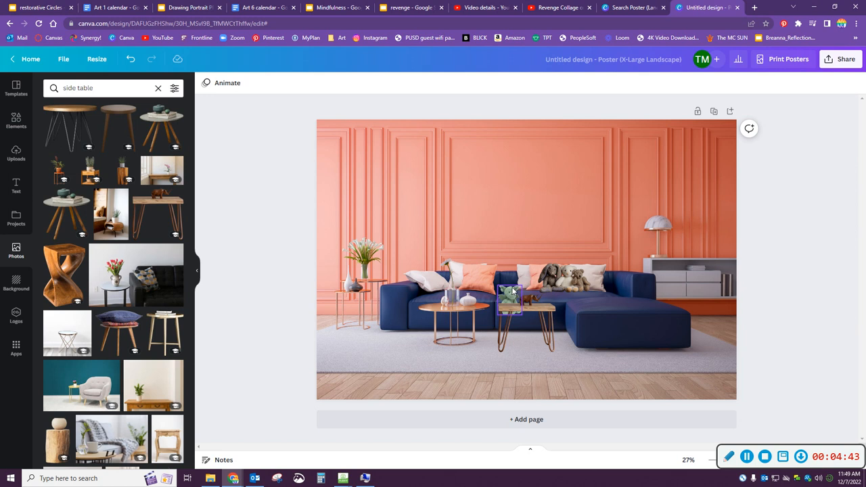
left_click(511, 298)
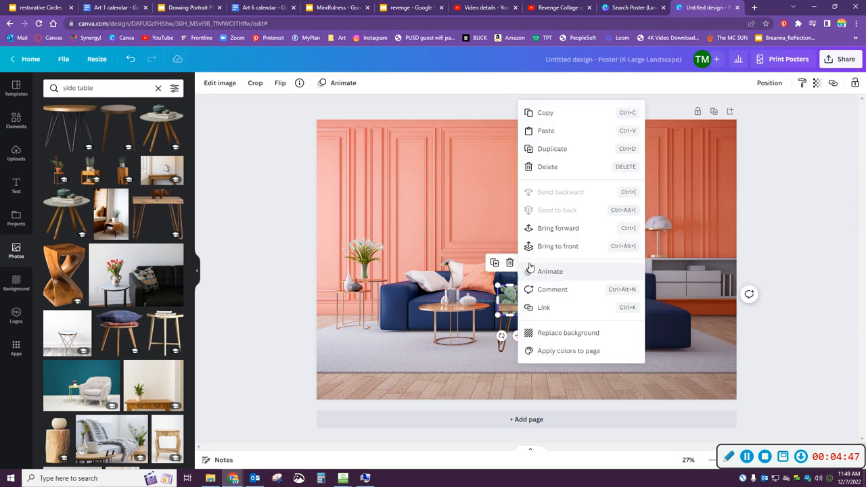
mouse_move(559, 228)
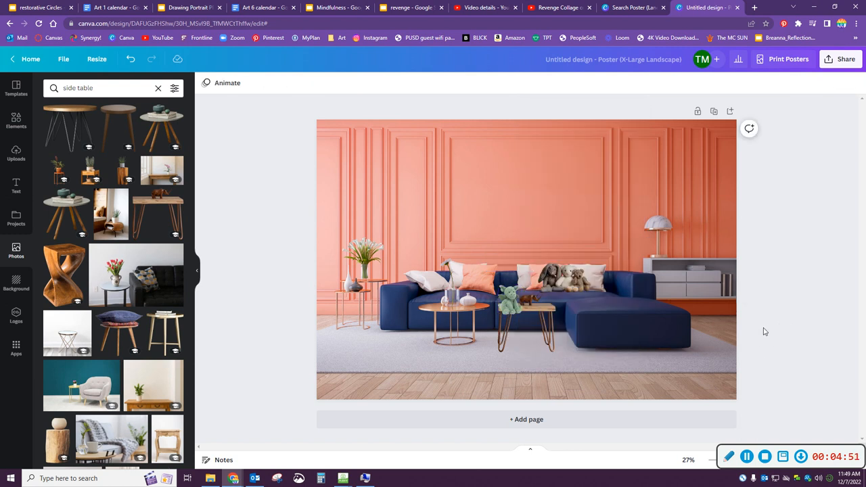
left_click(510, 296)
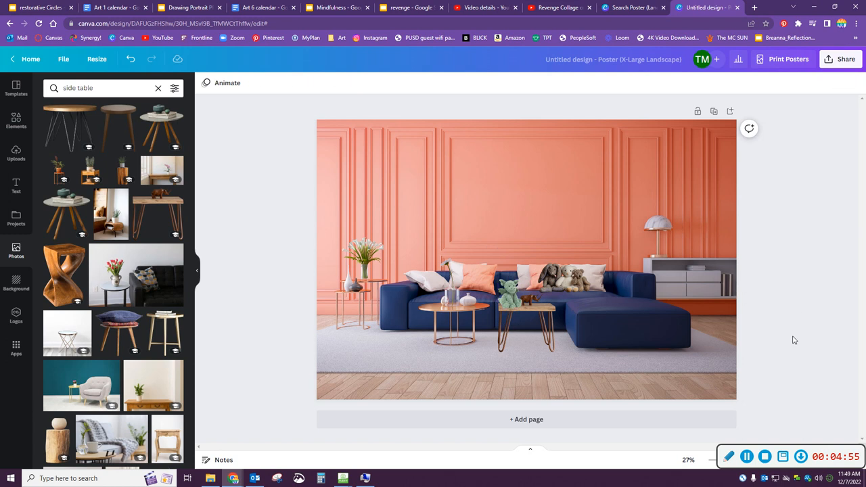
left_click(510, 291)
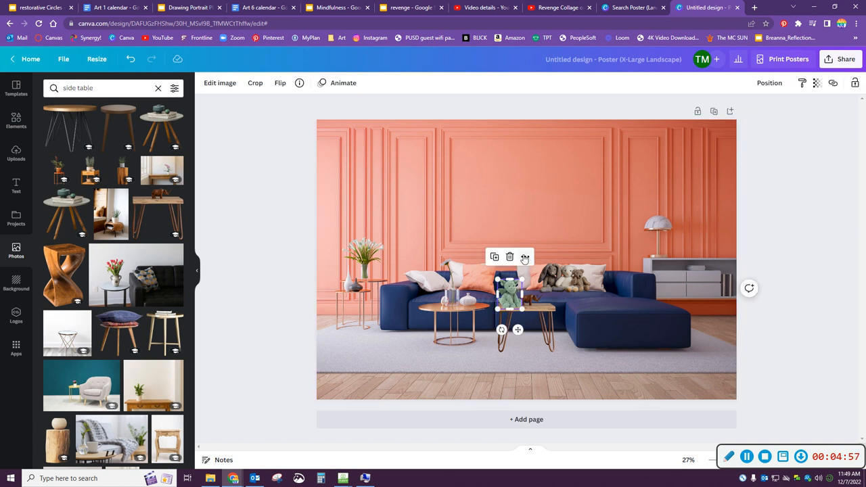
right_click(524, 291)
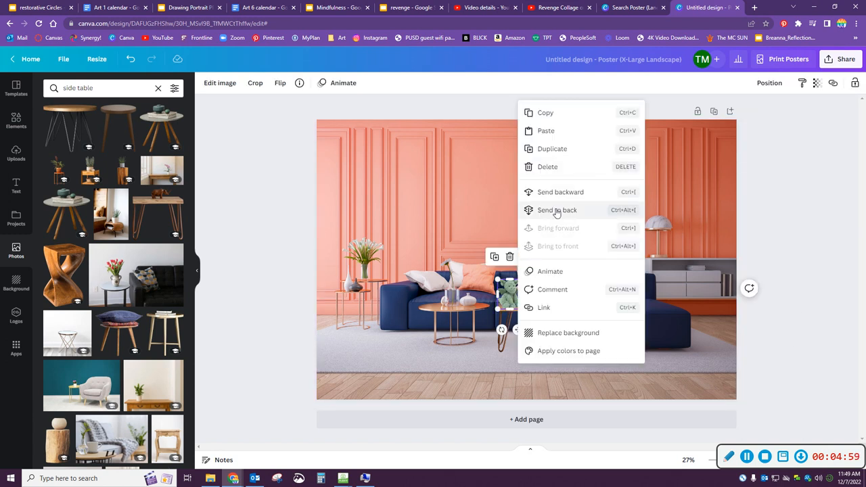
mouse_move(561, 197)
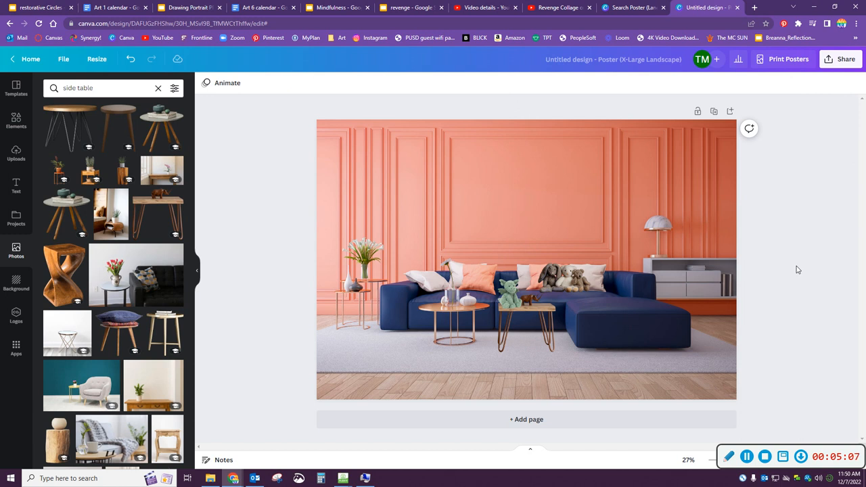
mouse_move(223, 280)
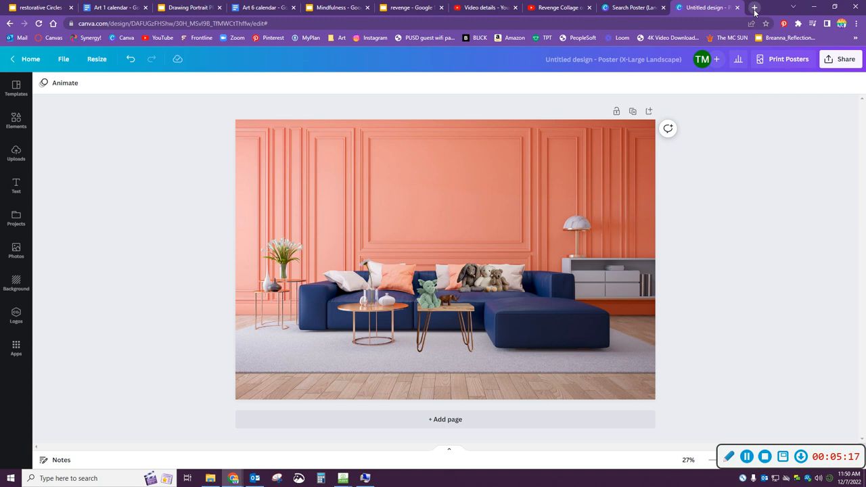
mouse_move(754, 7)
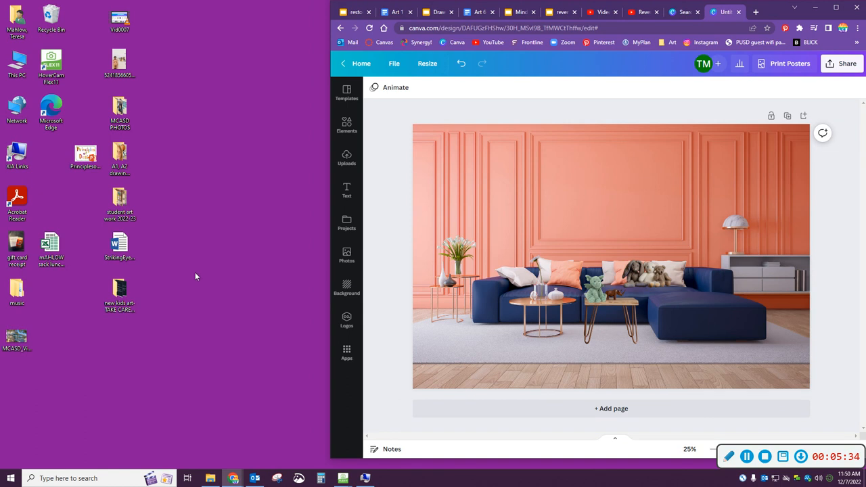
Show the Uploads list of previously uploaded images in the half-screen browser.
left_click(17, 247)
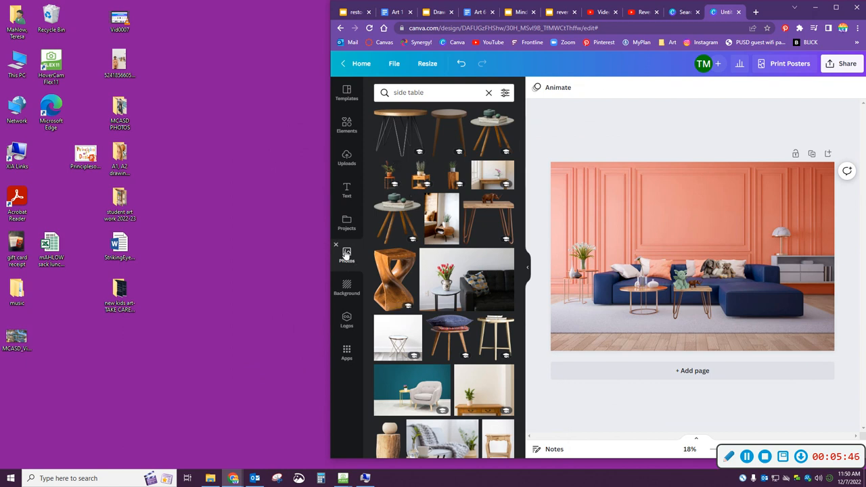
mouse_move(386, 180)
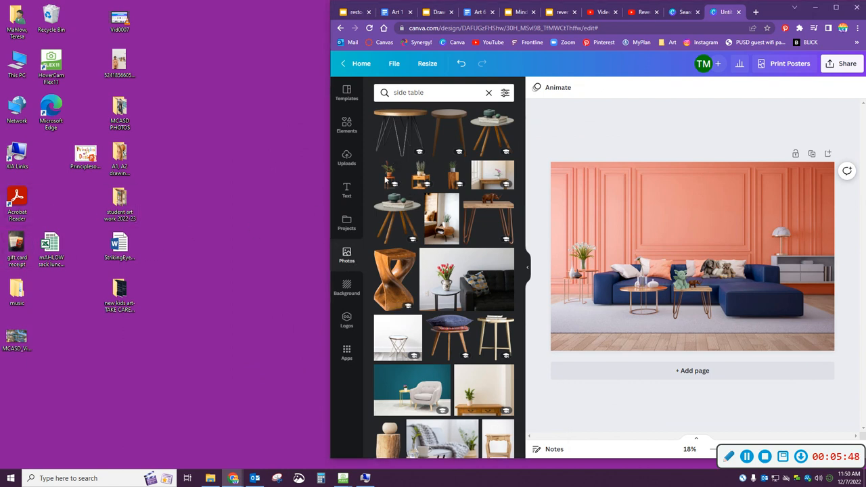
left_click(346, 158)
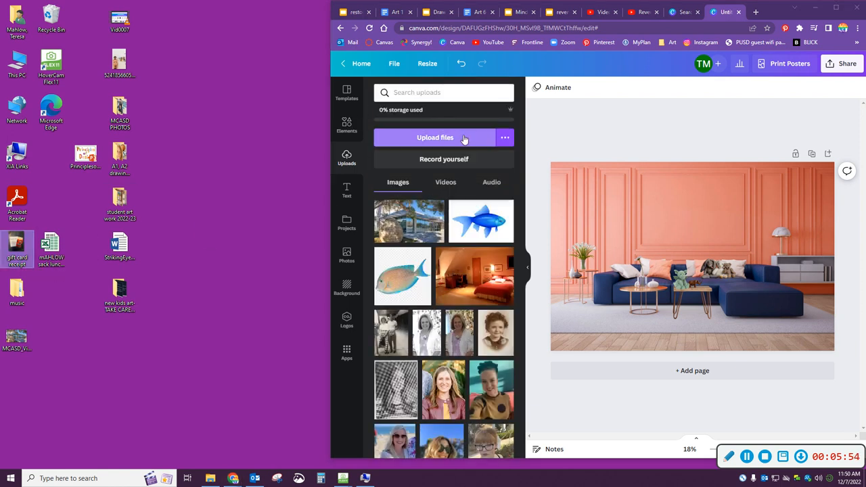
Upload the gift card receipt photo from the Desktop folder into Canva's uploads.
left_click(435, 137)
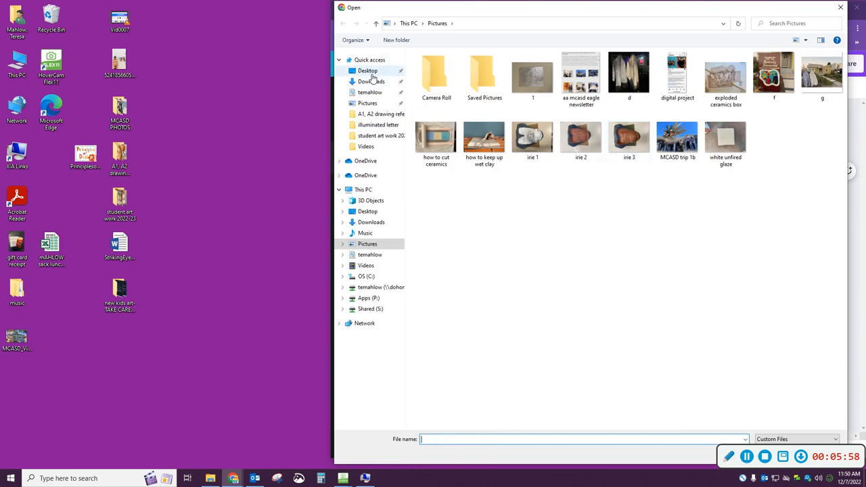
left_click(368, 71)
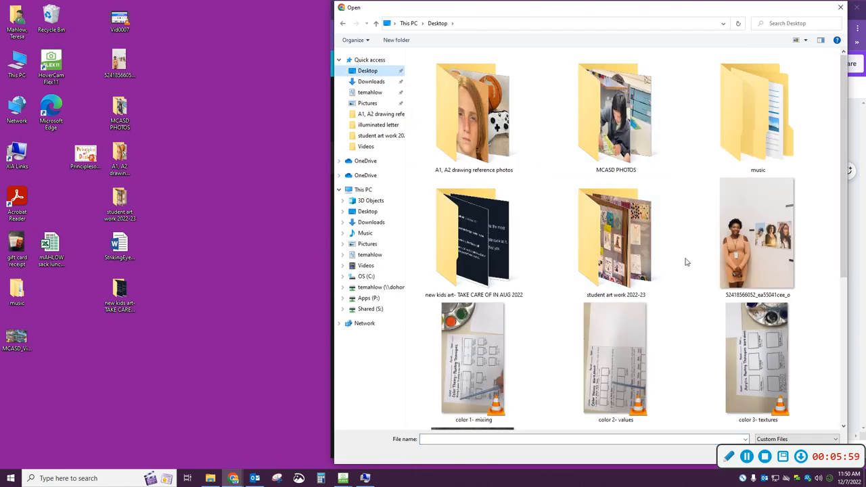
scroll("down", 3)
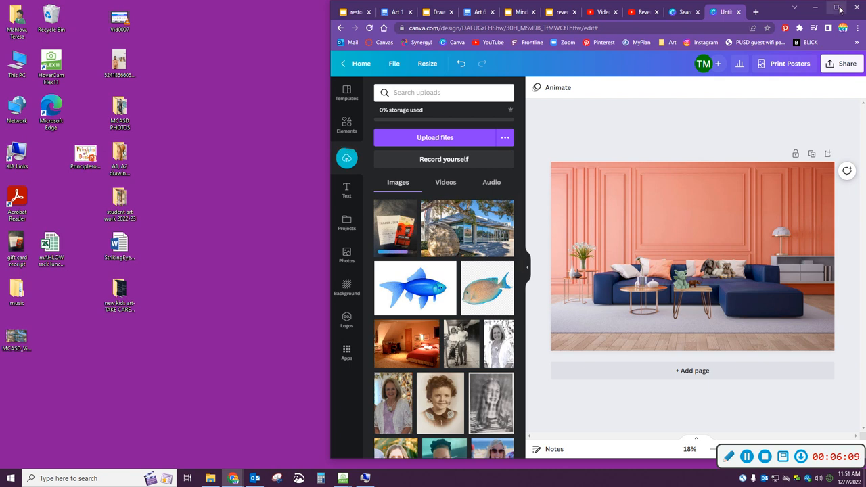
Maximize the browser back to the full-size Canva editor.
left_click(841, 7)
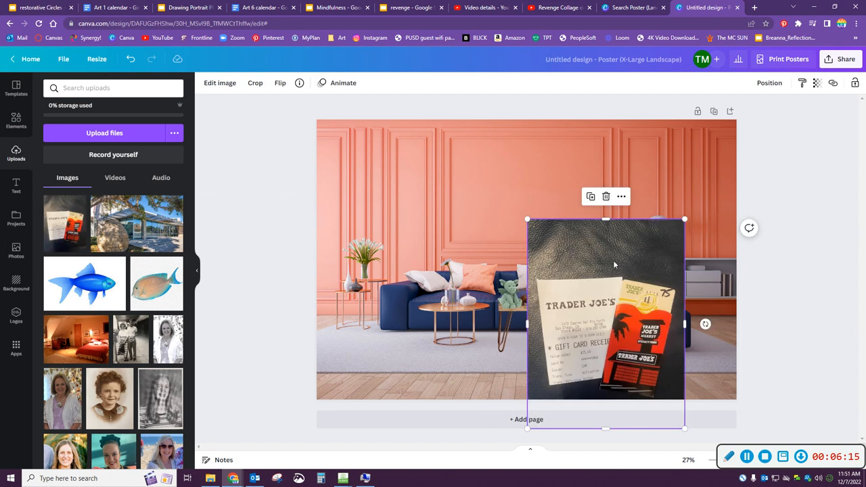
mouse_move(624, 268)
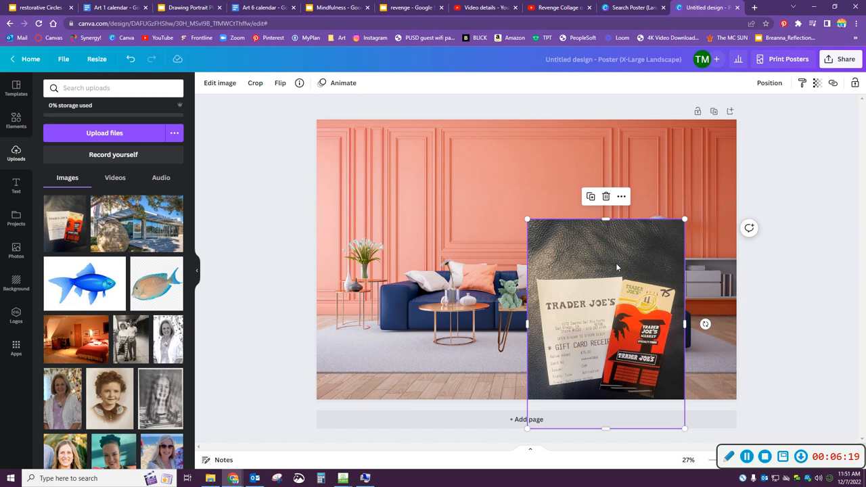
mouse_move(754, 7)
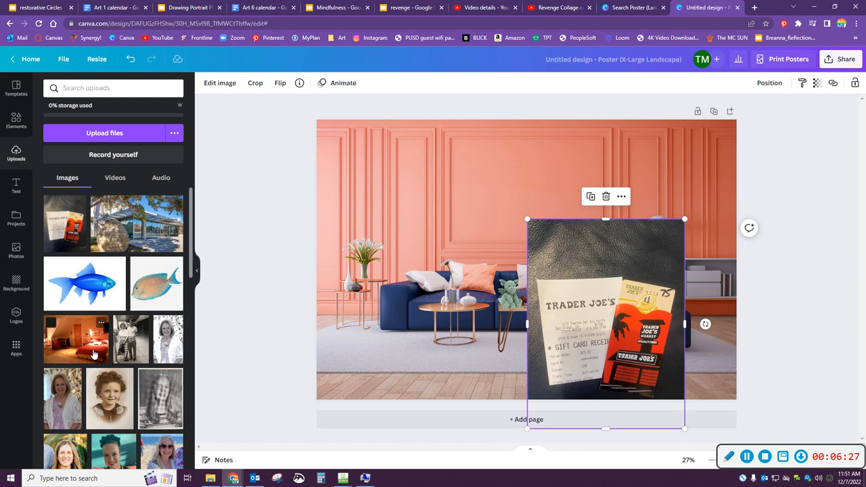
mouse_move(142, 258)
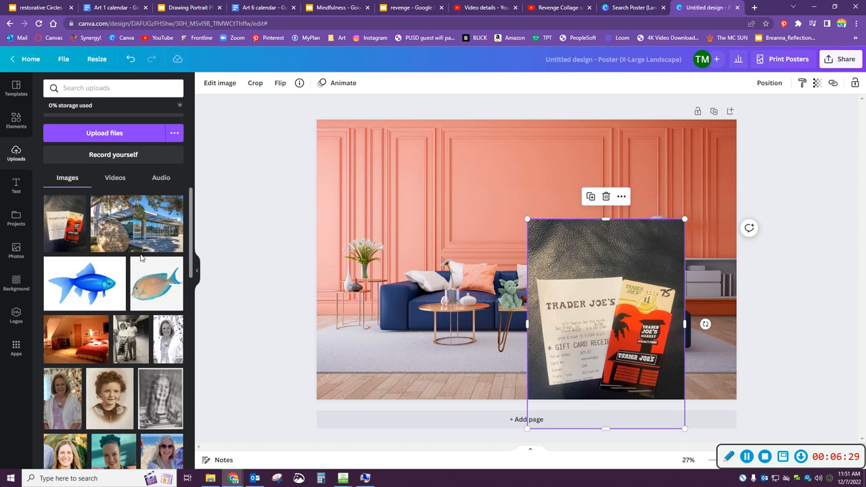
mouse_move(101, 320)
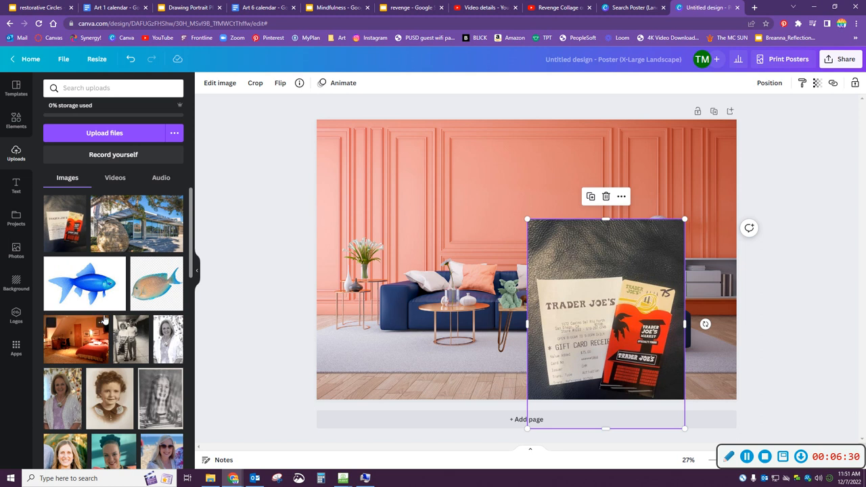
mouse_move(250, 210)
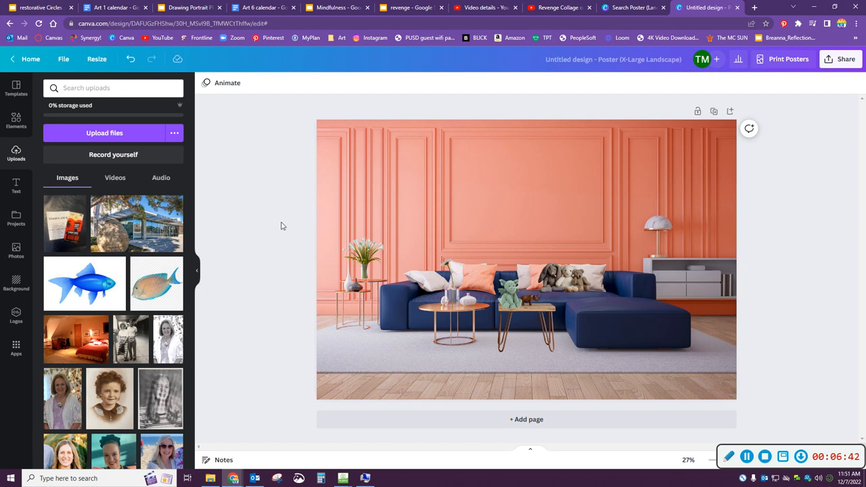
mouse_move(800, 222)
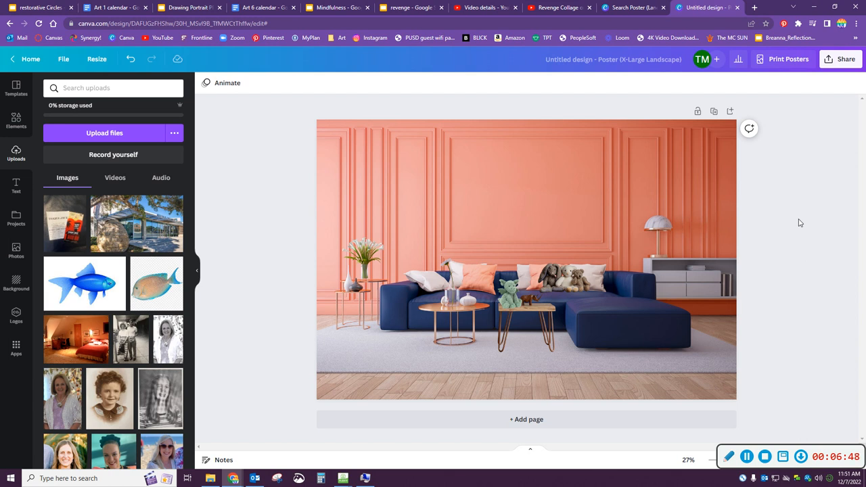
mouse_move(88, 78)
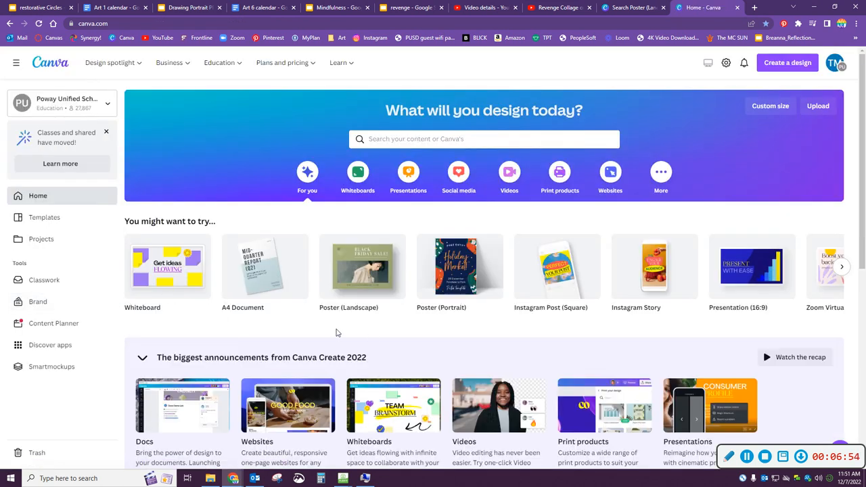
Move the older Untitled Design landscape poster to the trash from Recent designs.
scroll("down", 3)
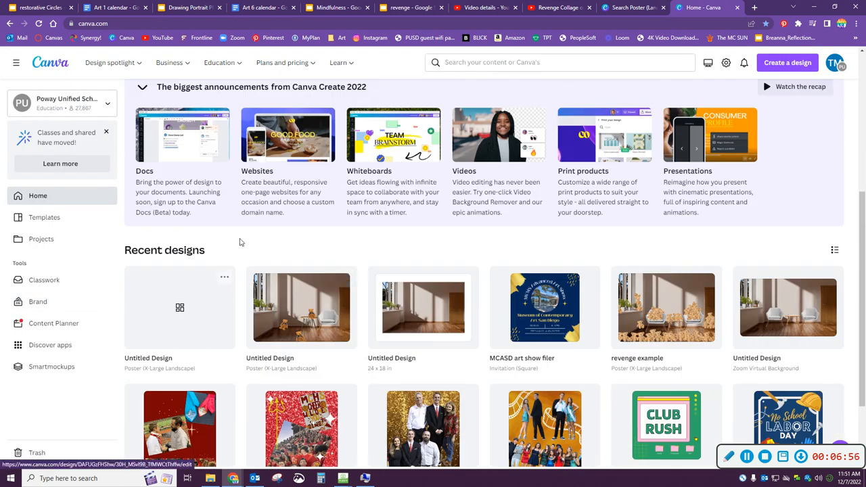
mouse_move(183, 323)
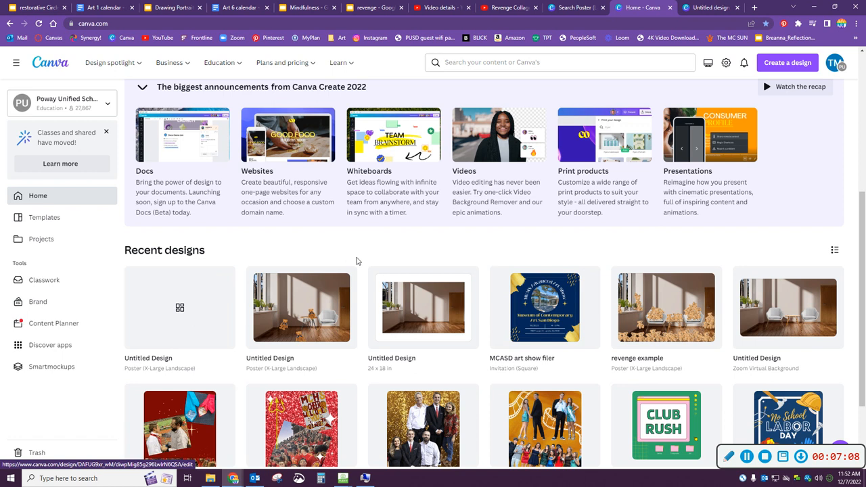
left_click(346, 277)
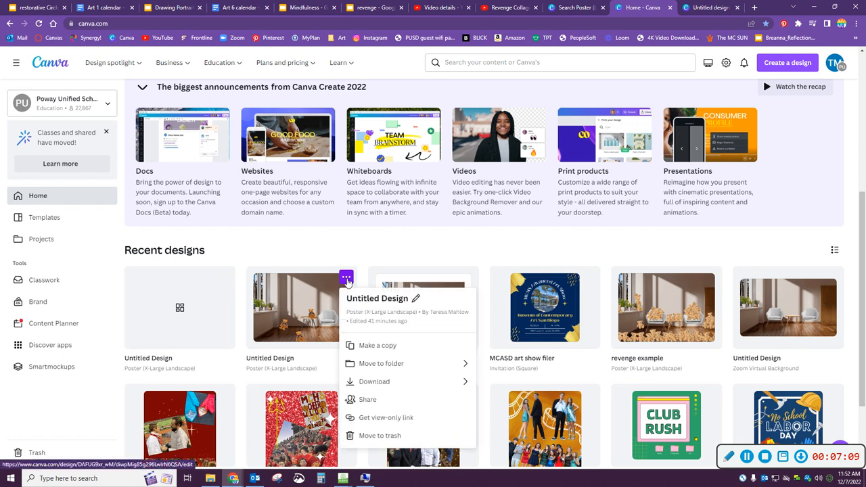
left_click(379, 435)
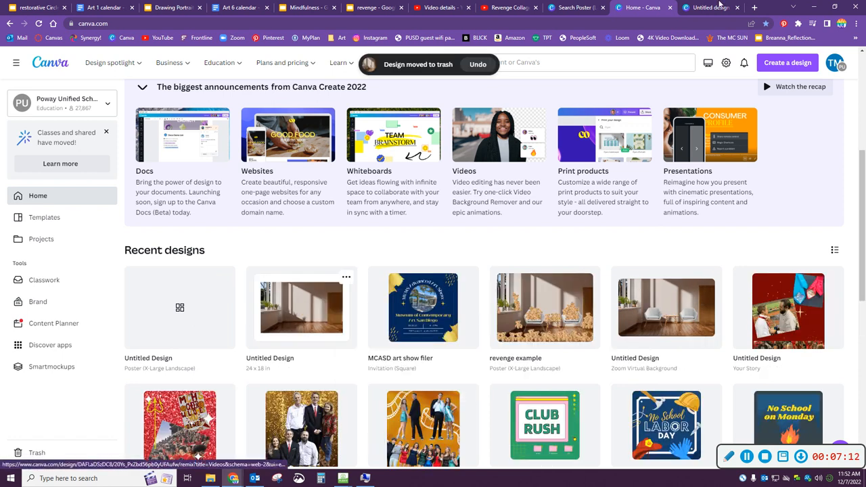